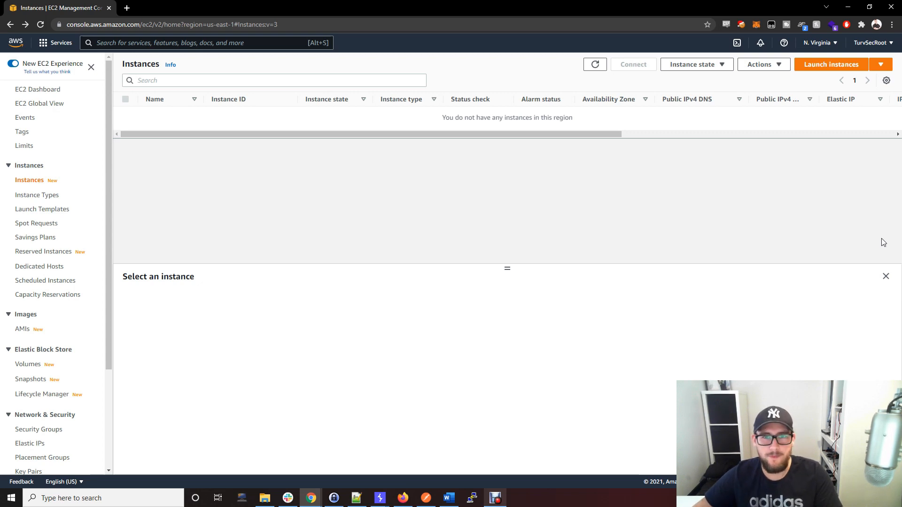
mouse_move(665, 248)
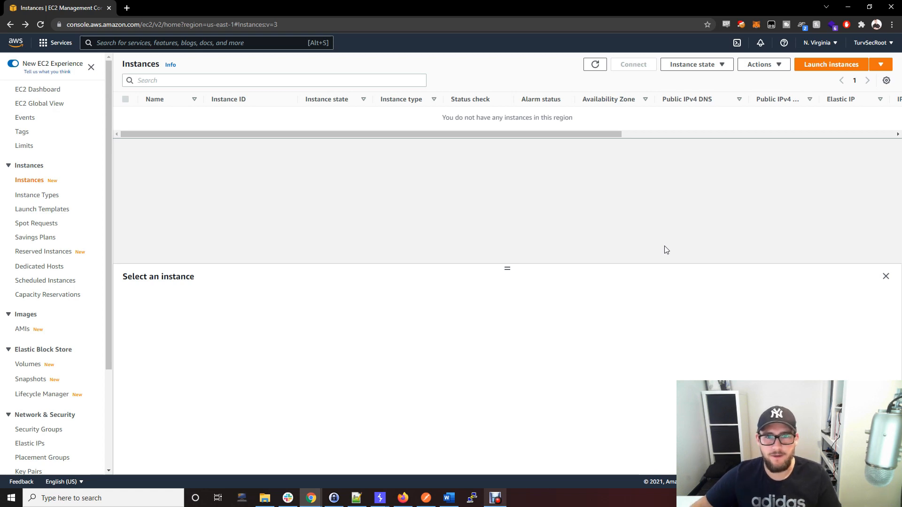
mouse_move(821, 88)
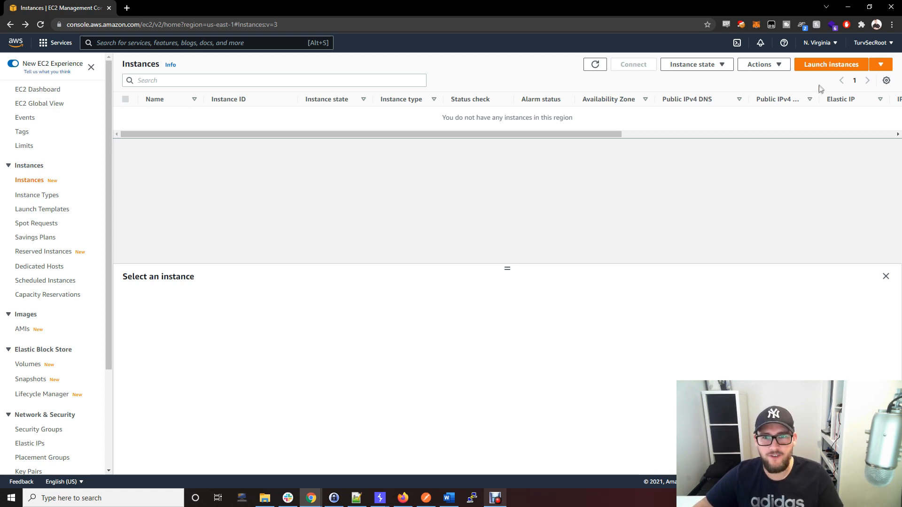
Step: Open EC2 and list running instances in N. Virginia, confirming none exist
click(819, 42)
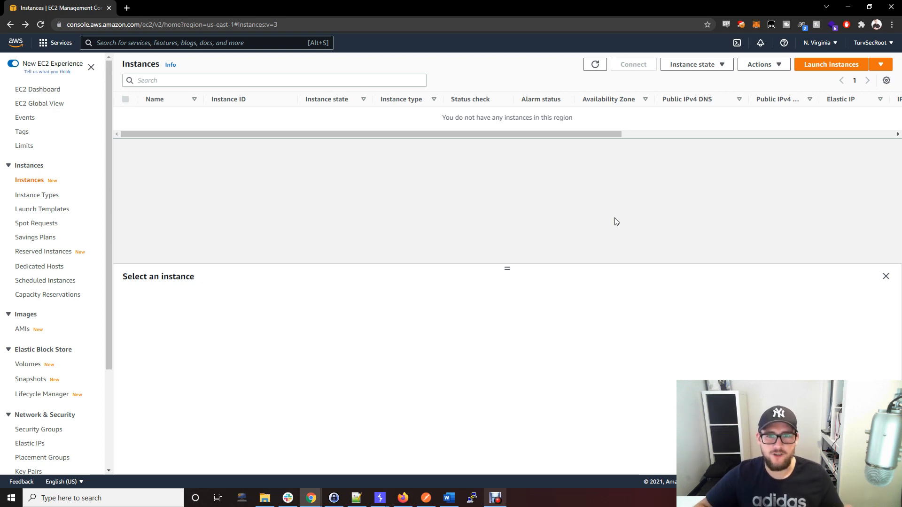
mouse_move(530, 168)
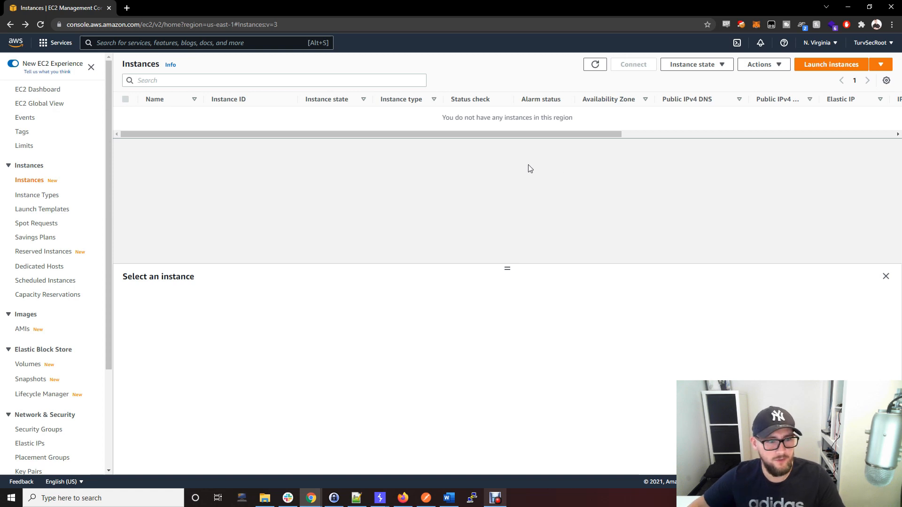
mouse_move(526, 163)
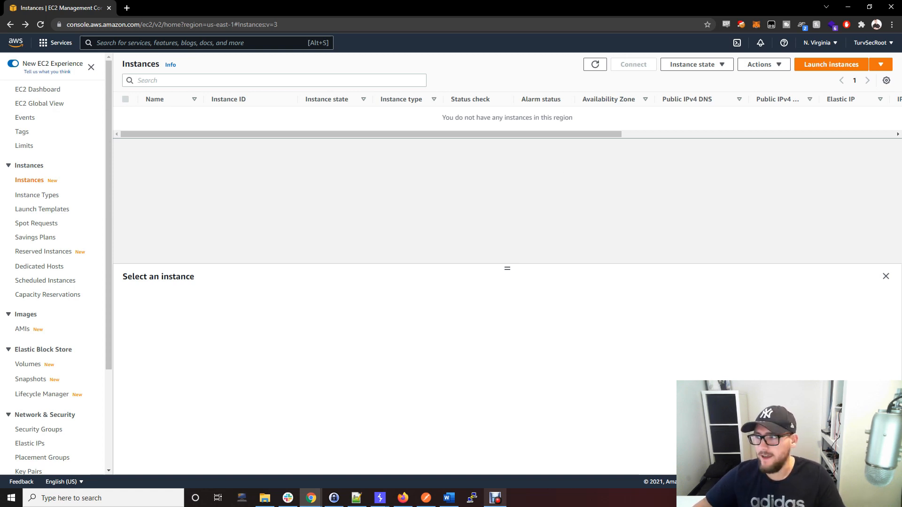
mouse_move(626, 143)
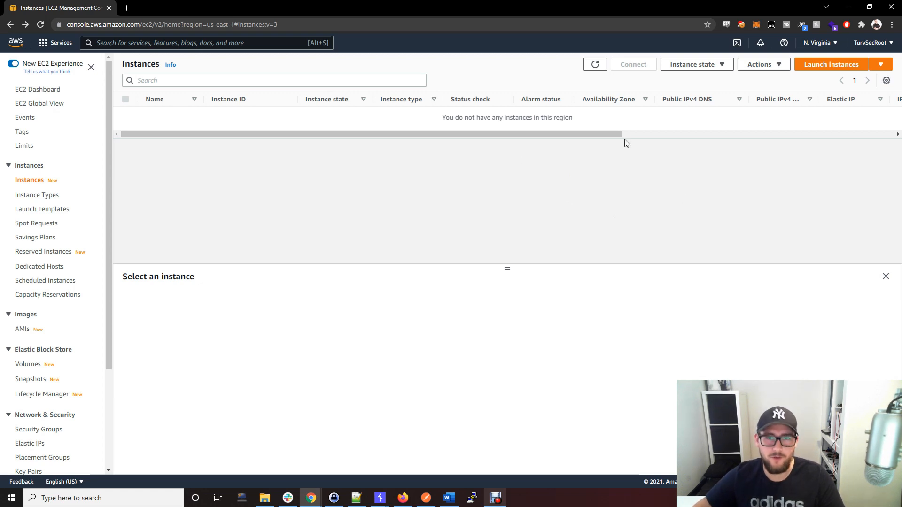
mouse_move(465, 185)
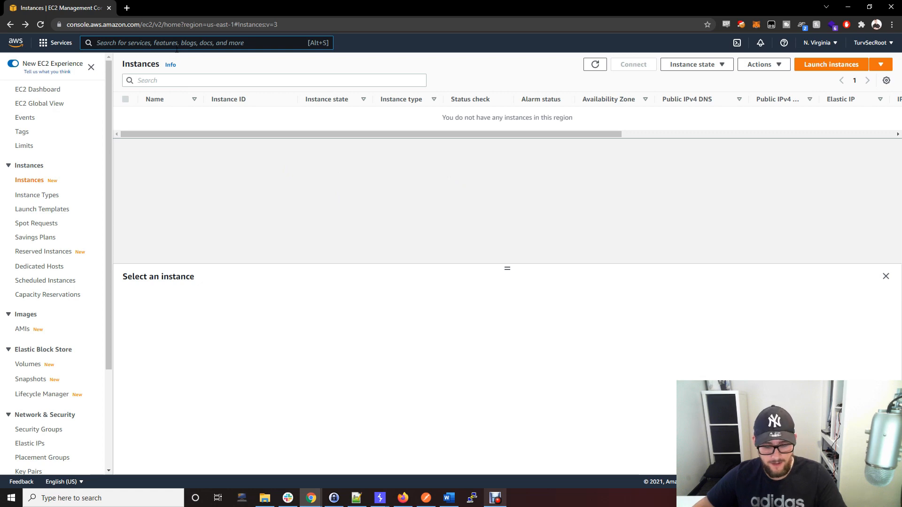
text(ec2)
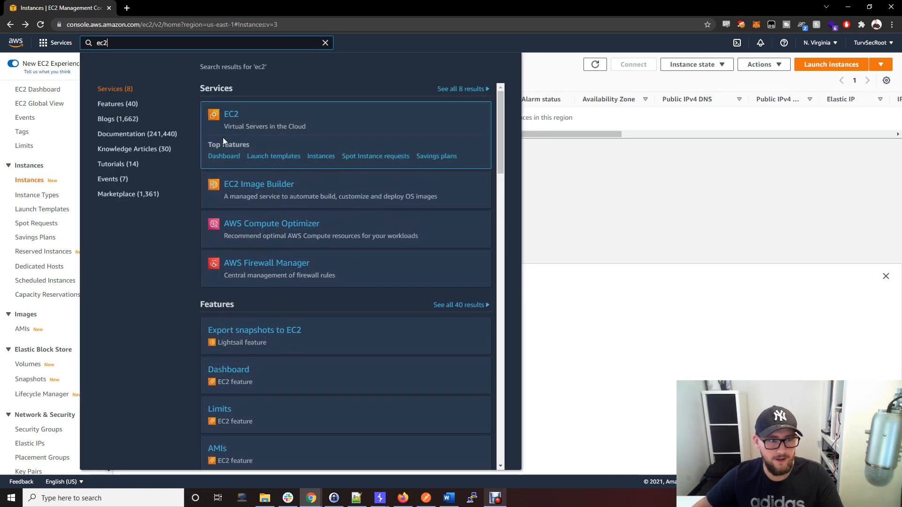
click(223, 156)
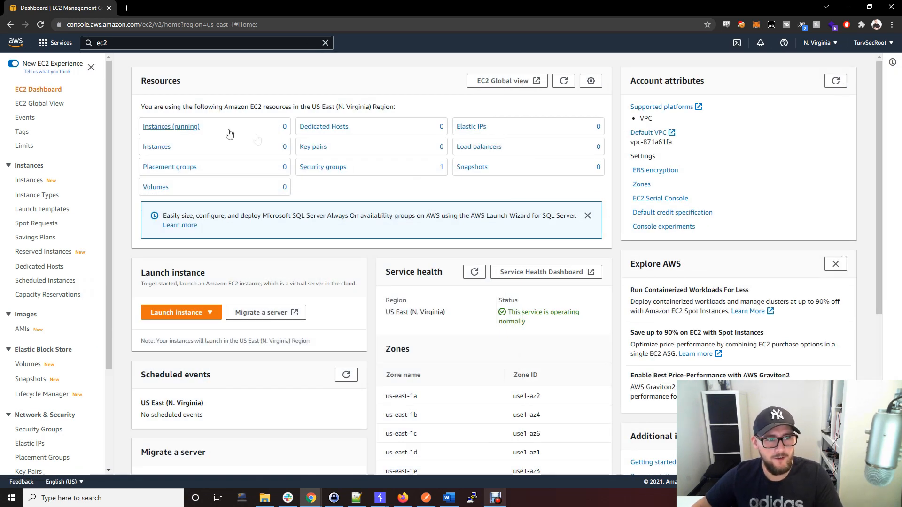
click(171, 127)
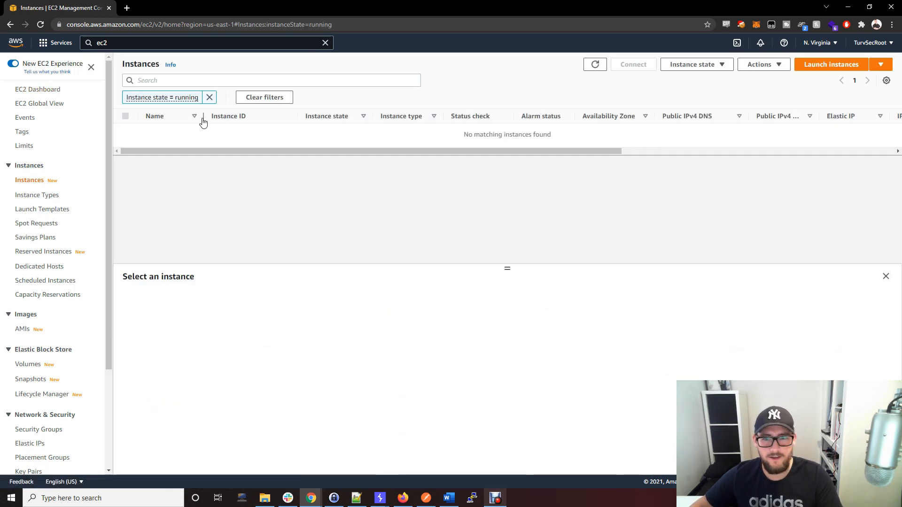
click(820, 43)
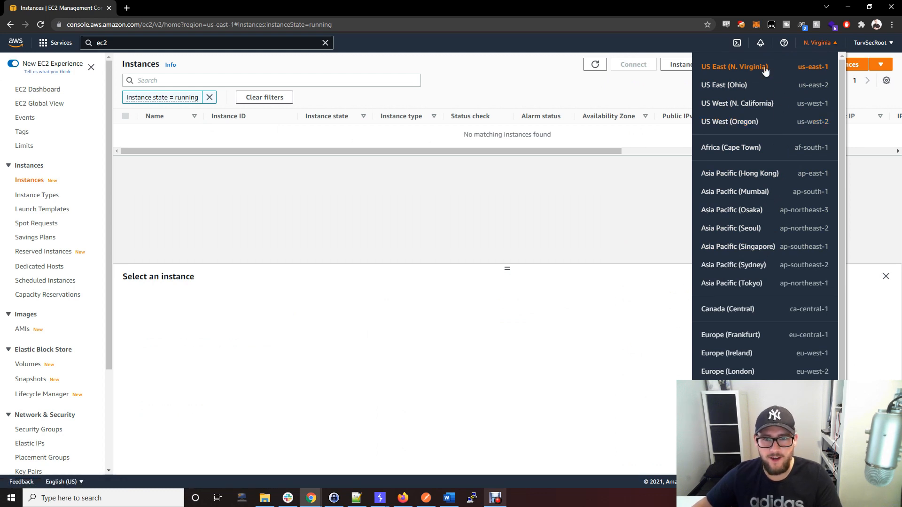
mouse_move(774, 117)
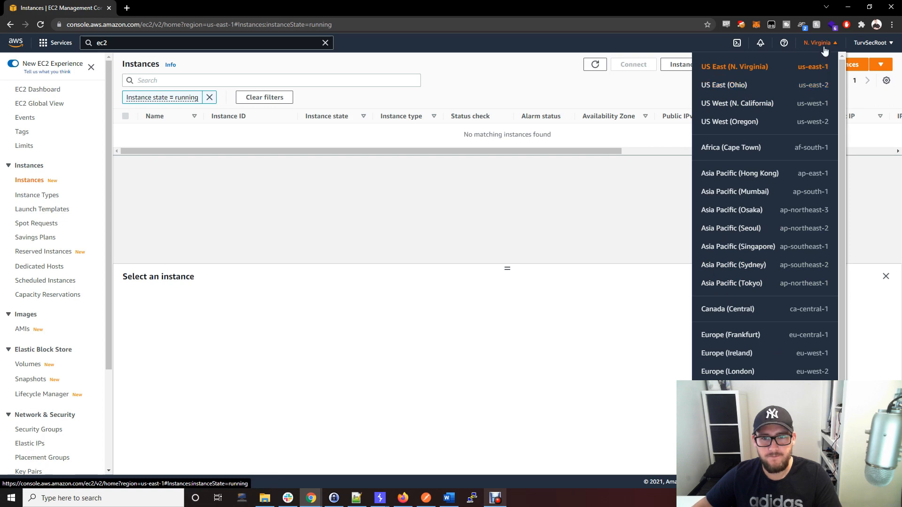
click(821, 43)
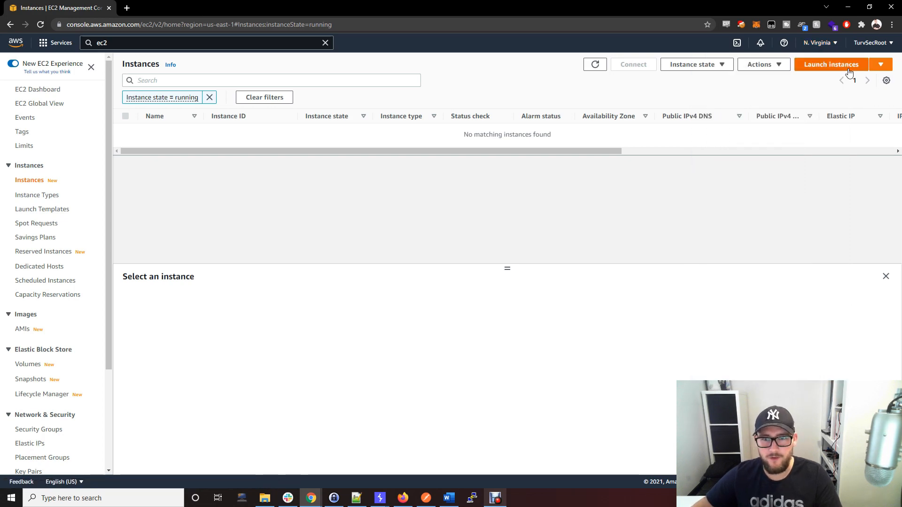
Step: Begin a new instance launch and search the AMI catalogue for 'ubuntu'
click(832, 64)
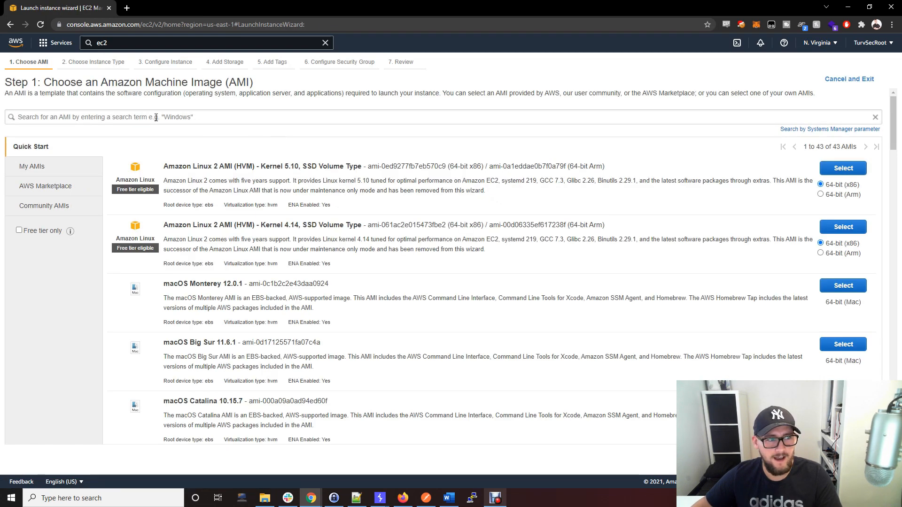
text(ubuntu)
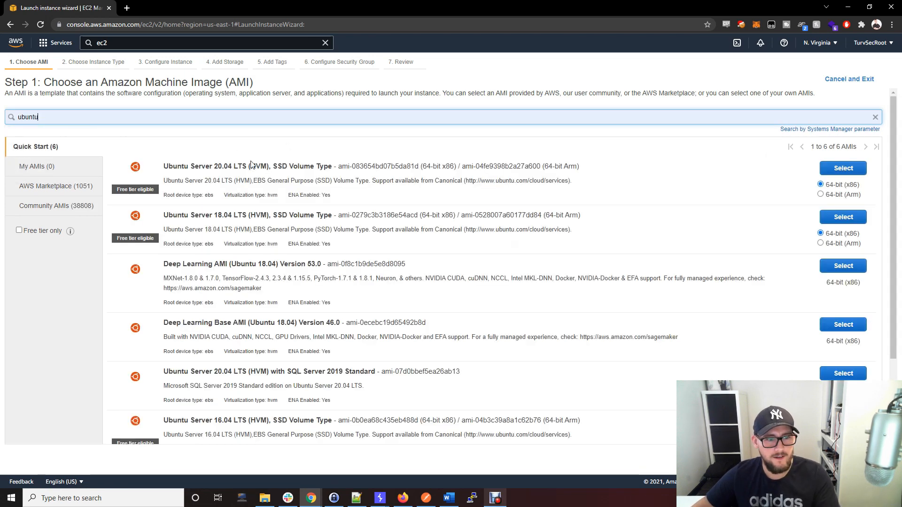
mouse_move(261, 150)
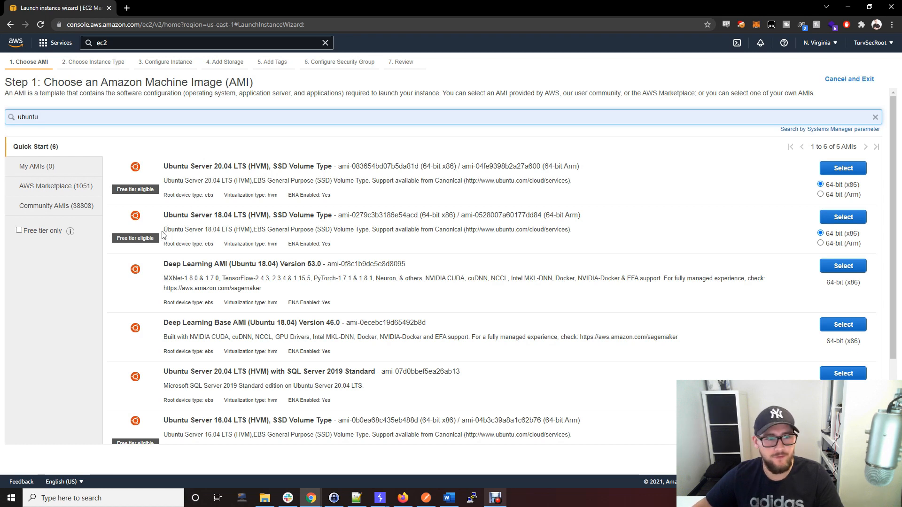
mouse_move(170, 369)
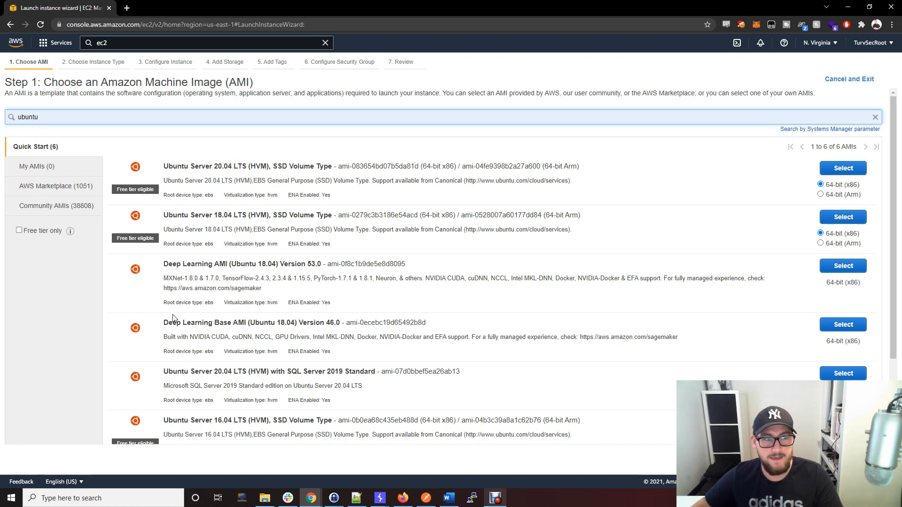
mouse_move(771, 241)
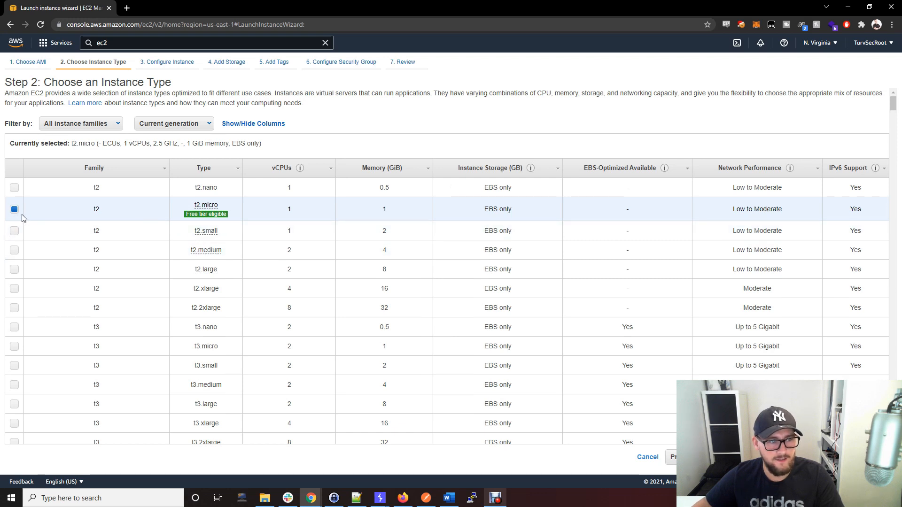
mouse_move(206, 214)
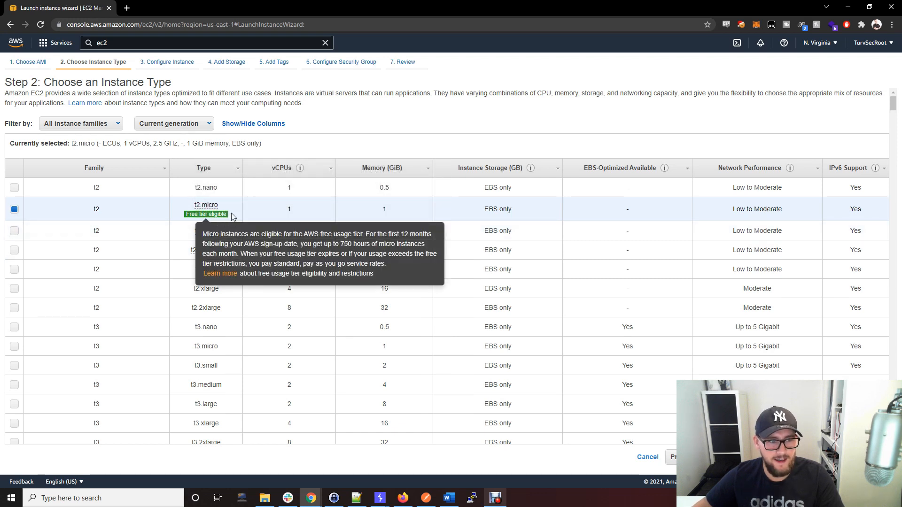
mouse_move(156, 205)
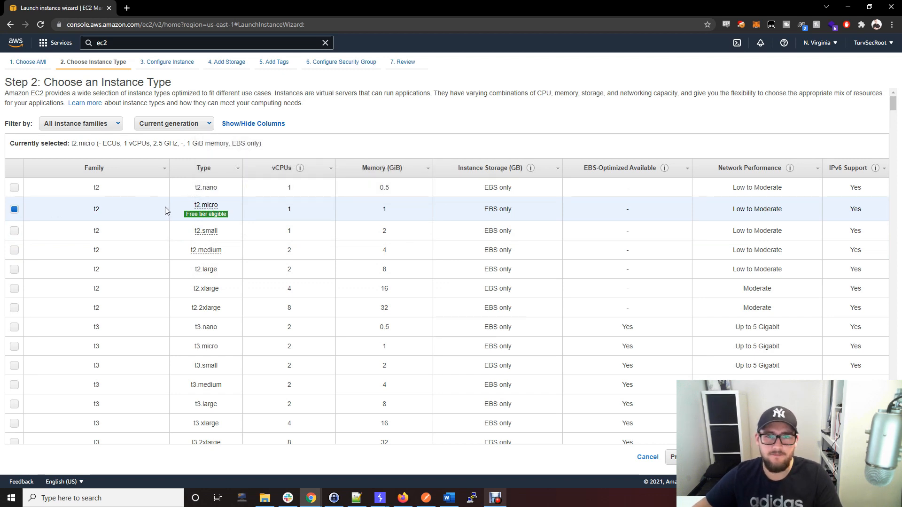
mouse_move(723, 323)
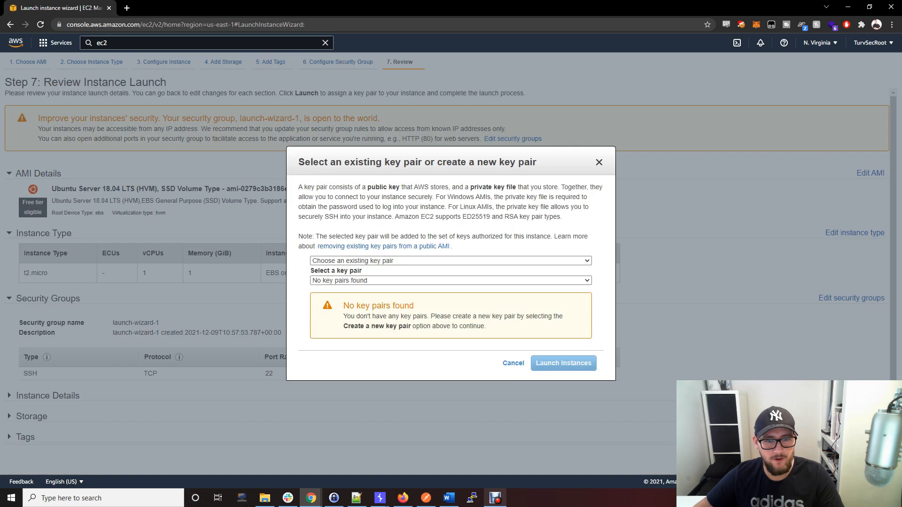
mouse_move(380, 276)
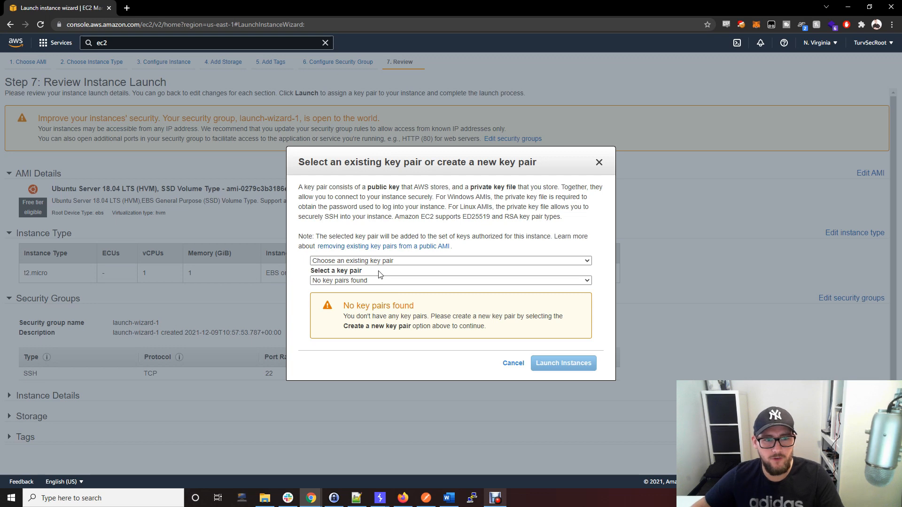
mouse_move(397, 270)
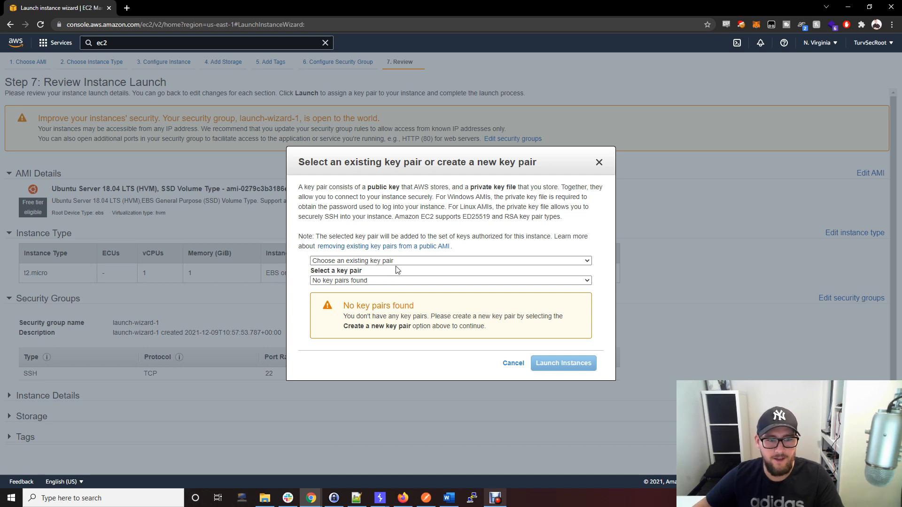
mouse_move(402, 270)
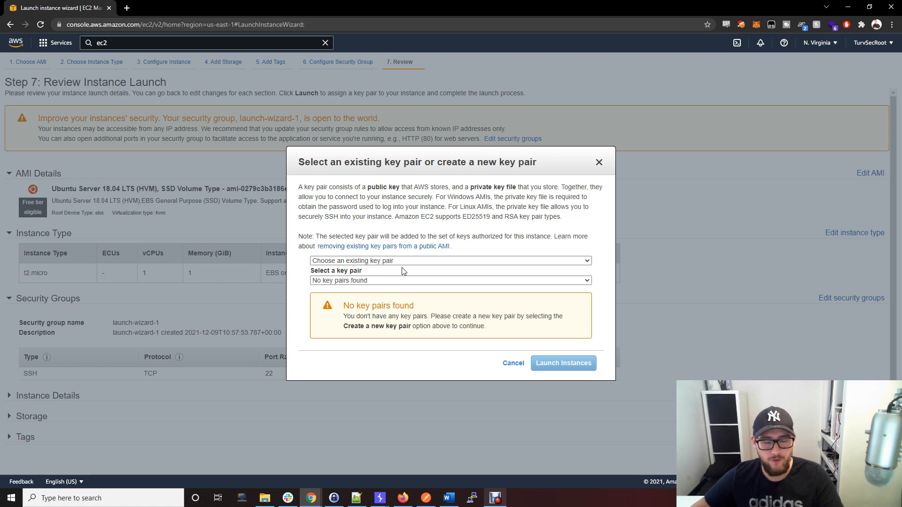
click(450, 260)
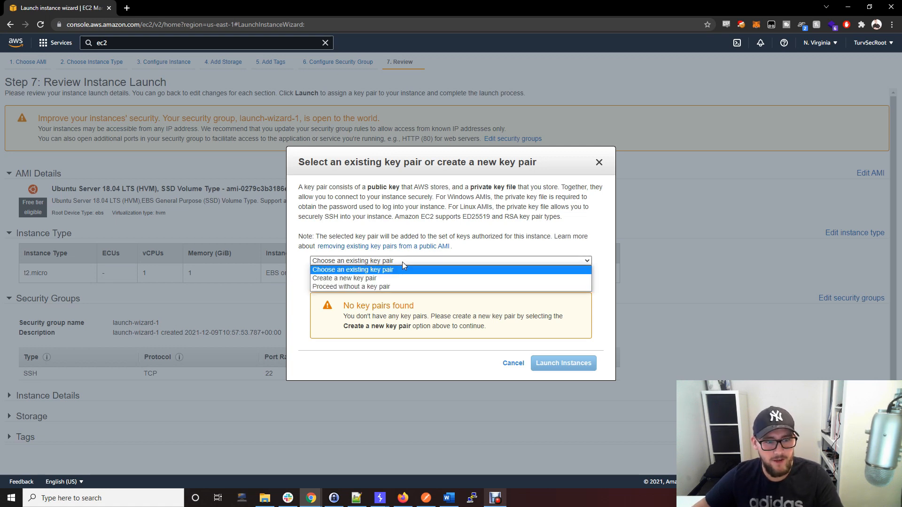
mouse_move(410, 268)
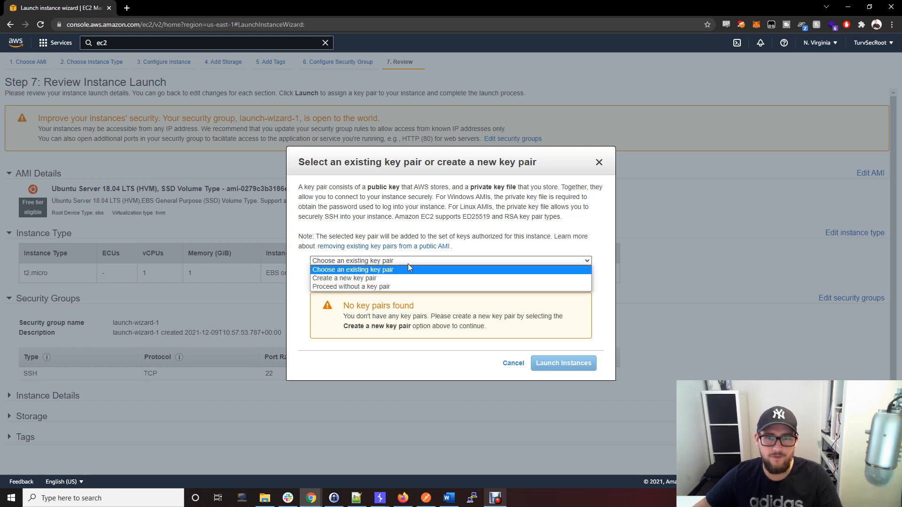
click(353, 269)
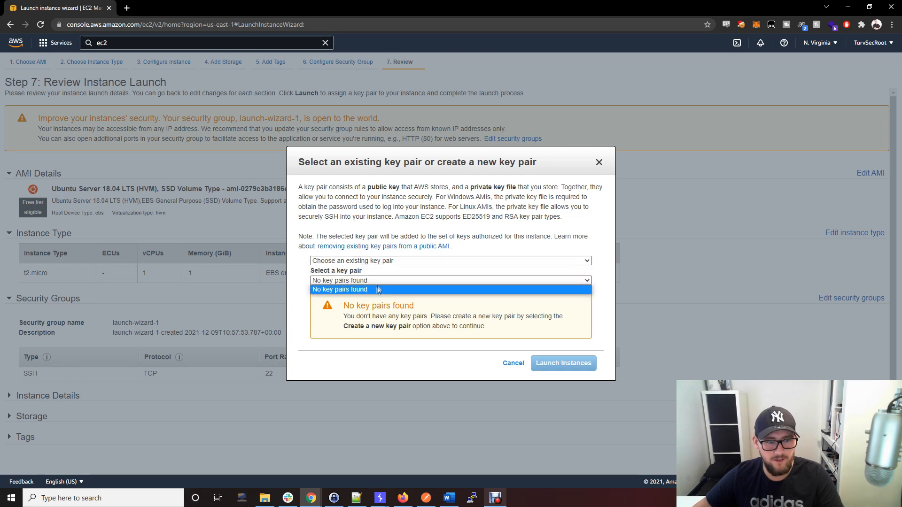
click(450, 261)
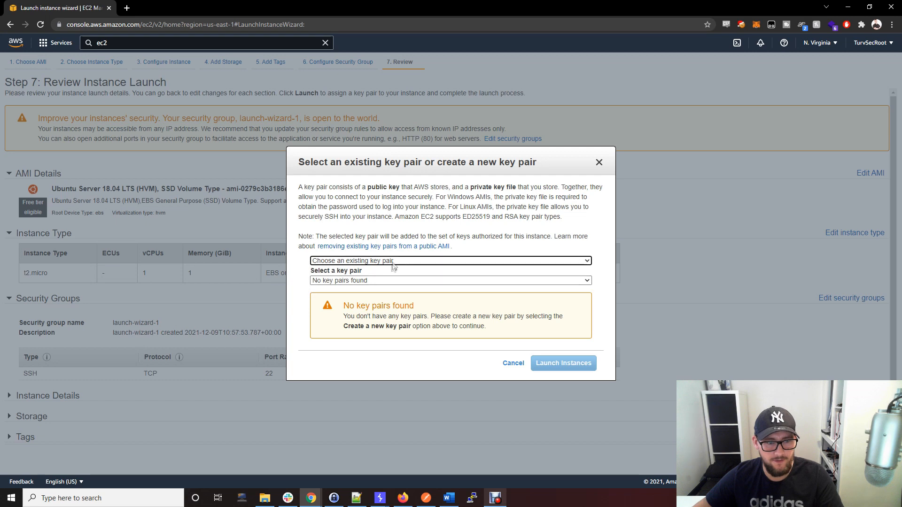
Step: Create a new key pair named 'Tutorial' and download Tutorial.pem
click(450, 261)
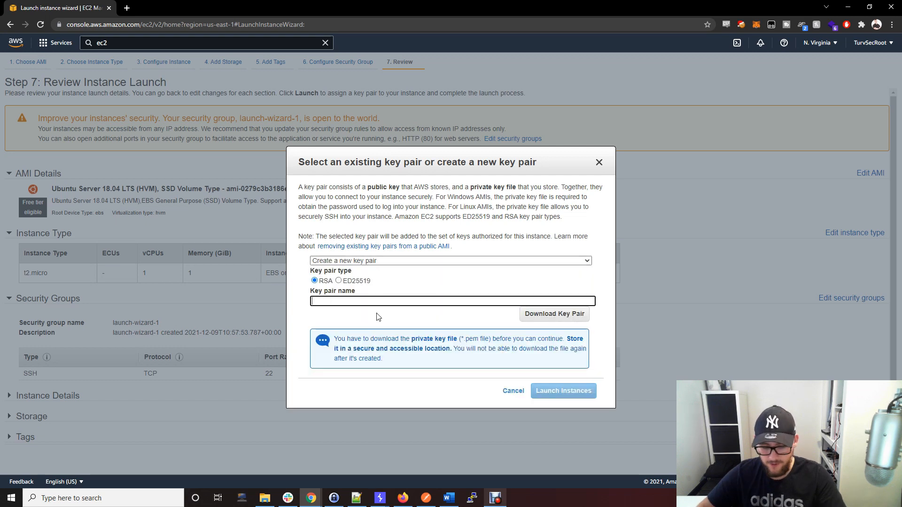
text(Tutor)
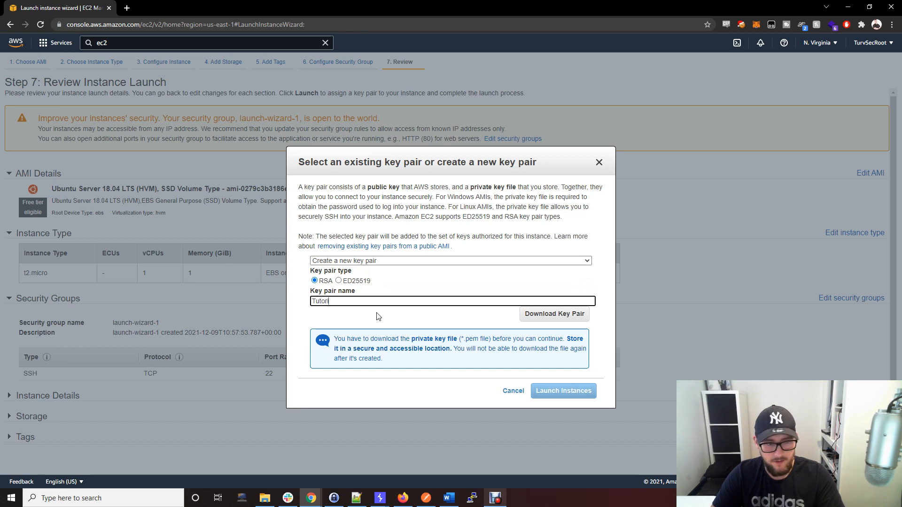
text(ial)
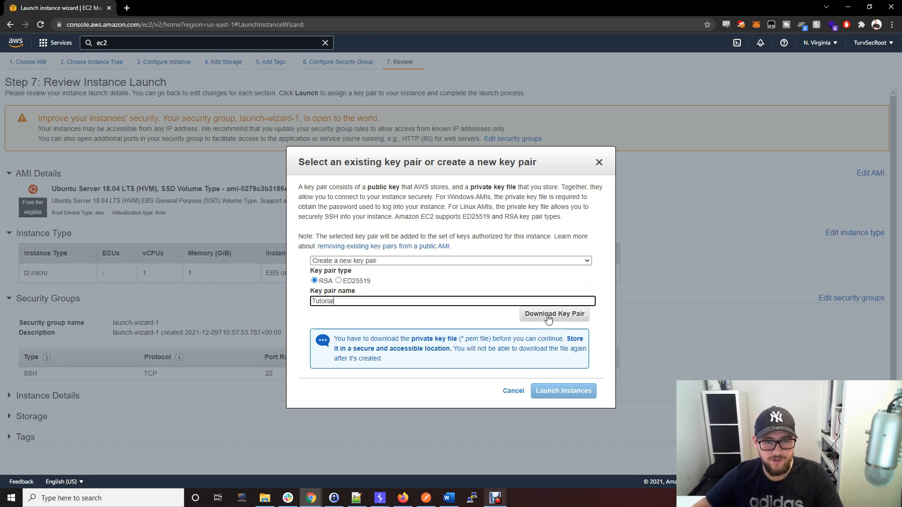
click(554, 314)
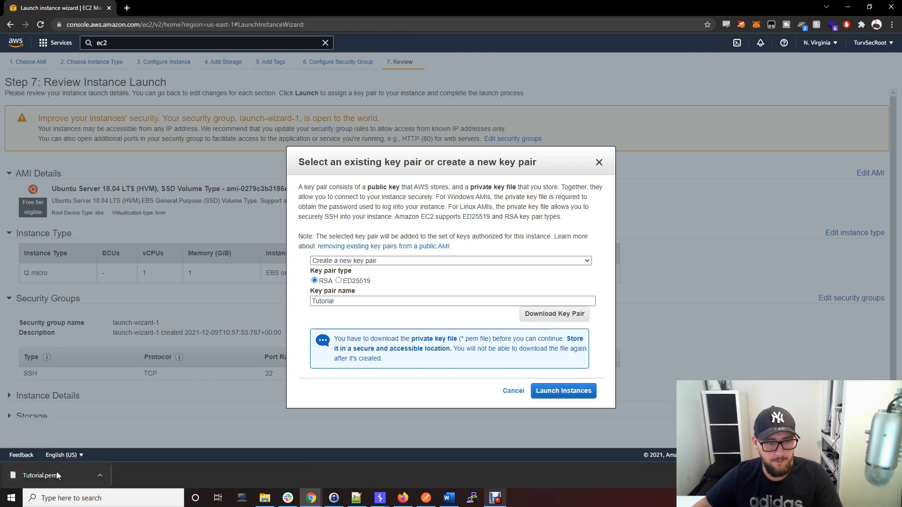
mouse_move(164, 499)
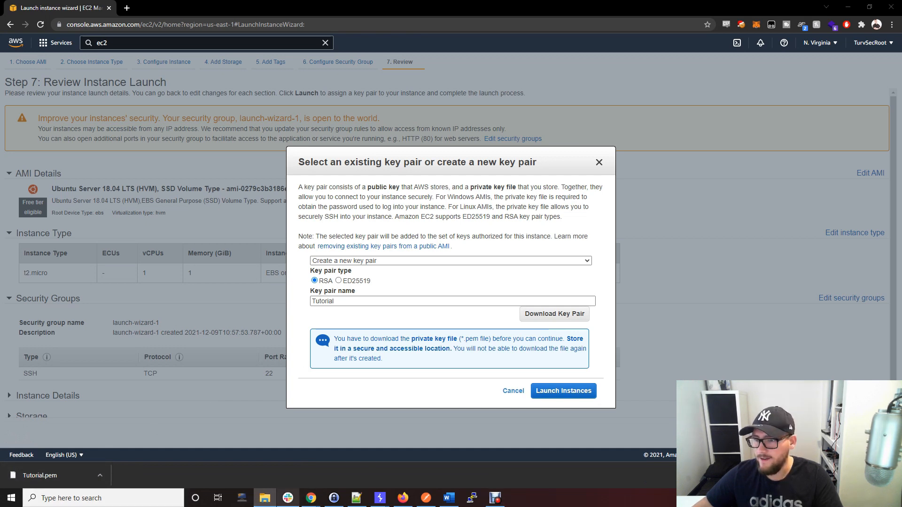
mouse_move(285, 497)
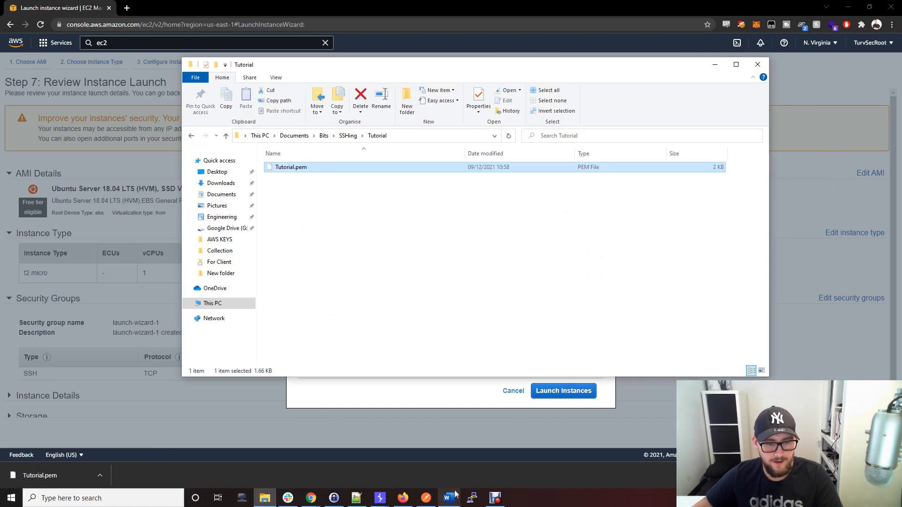
Step: Search the Start menu for 'putty' with Tutorial.pem visible in Documents > Bits > SSHing > Tutorial
text(putty)
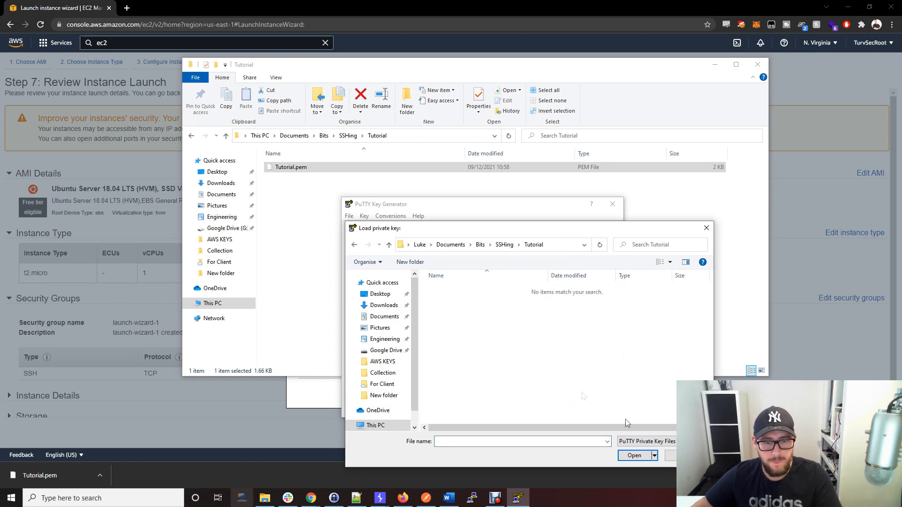
Step: Load Tutorial.pem in PuTTYgen and save it without a passphrase as tut.ppk
click(654, 442)
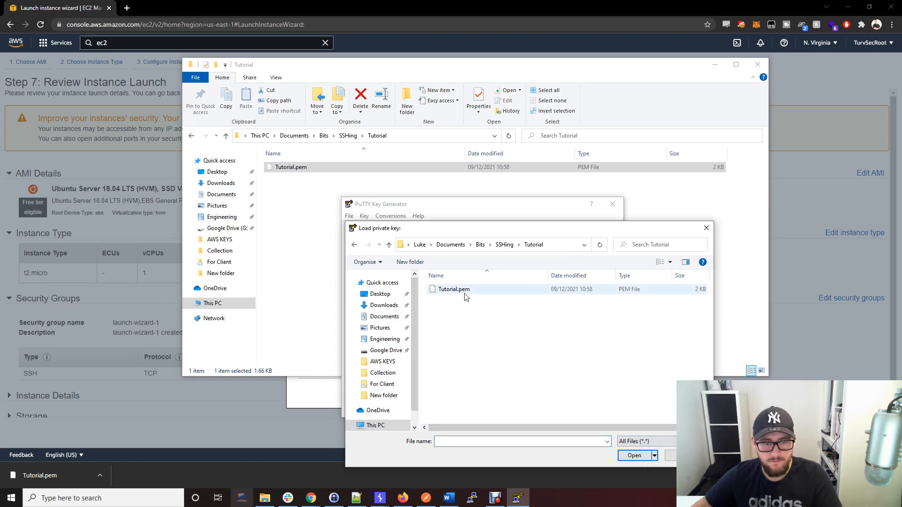
click(634, 456)
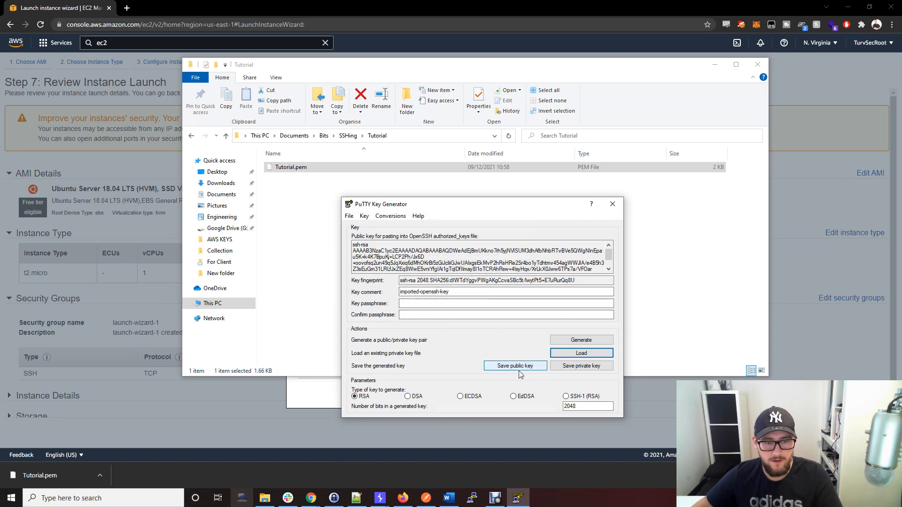
click(515, 366)
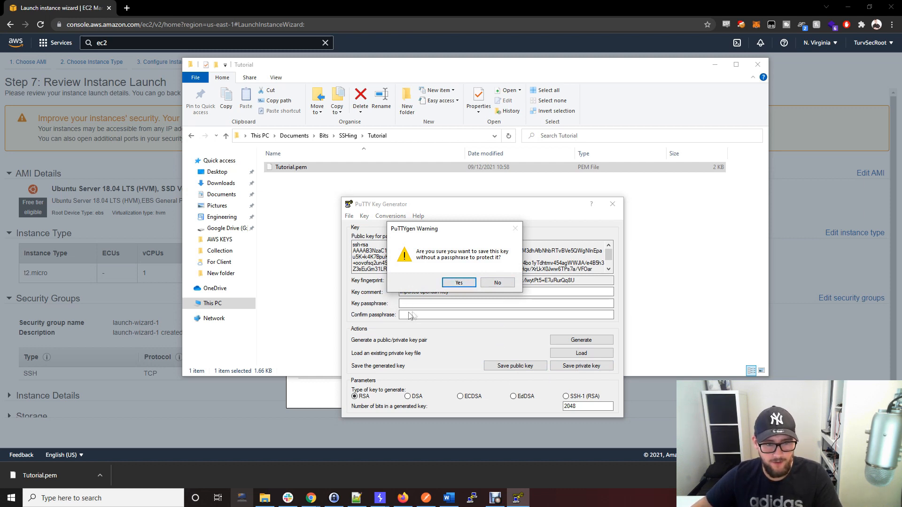
click(459, 282)
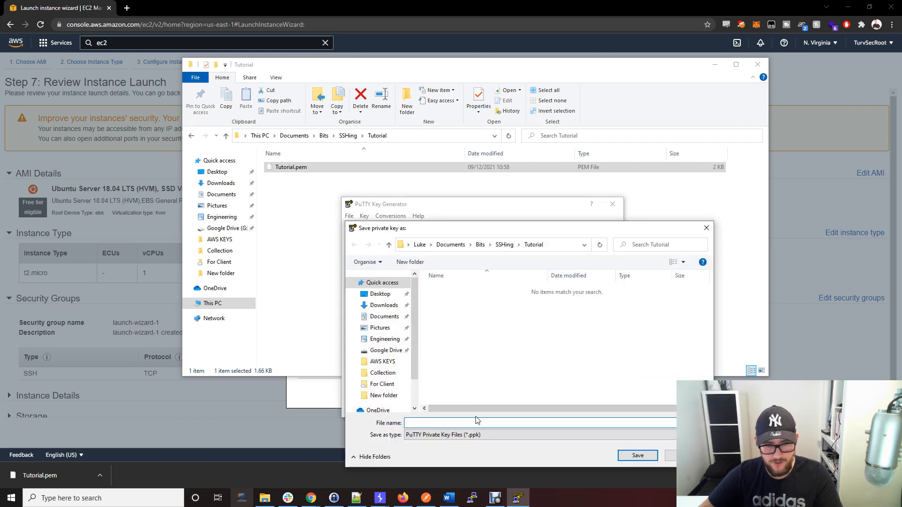
text(tut)
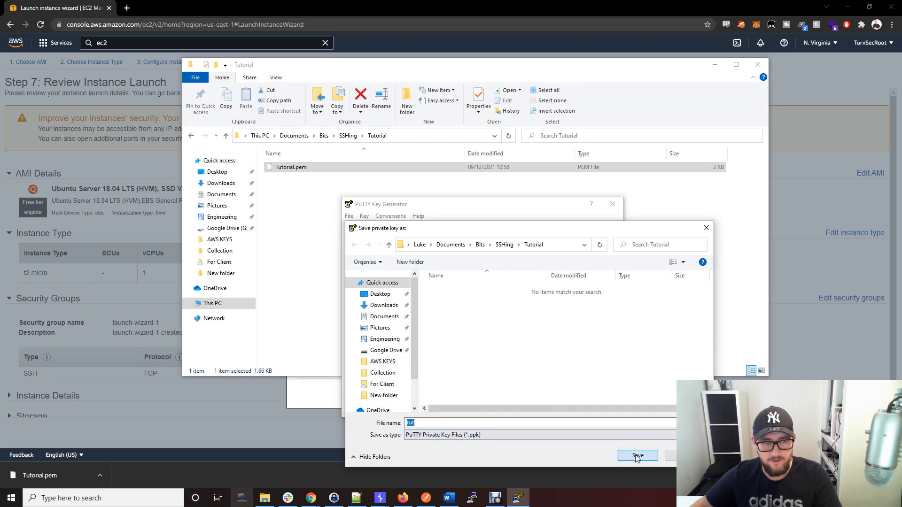
click(637, 456)
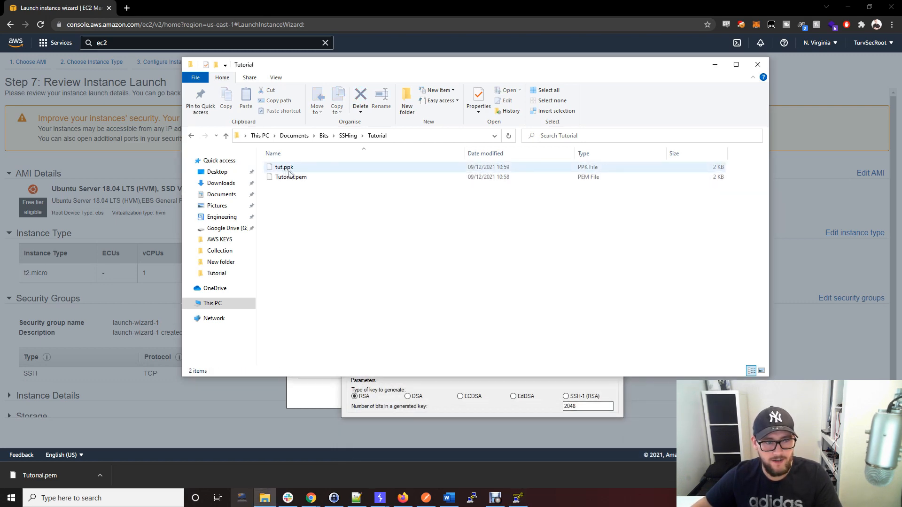
mouse_move(288, 176)
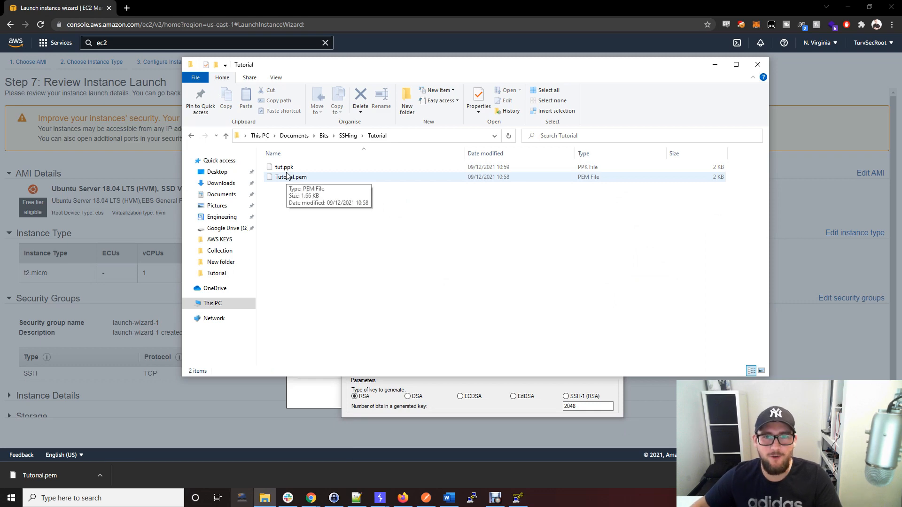
mouse_move(658, 16)
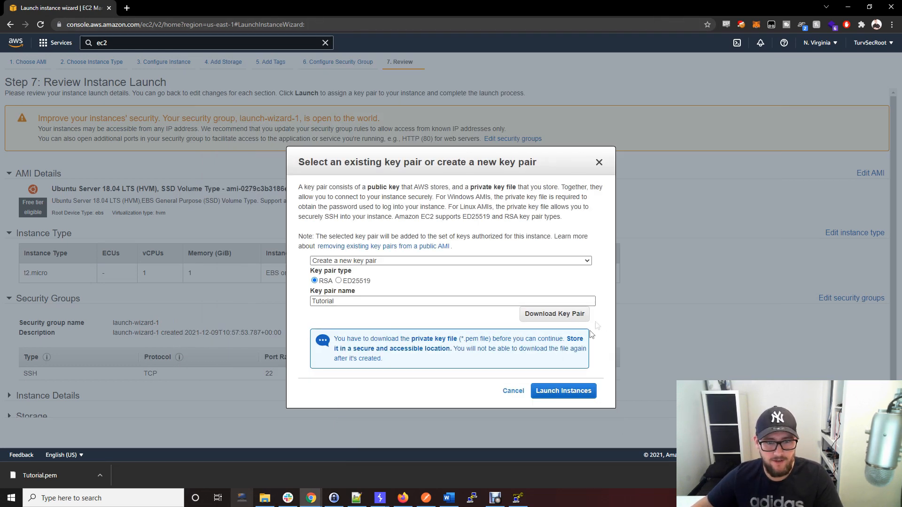
Step: Launch the Ubuntu t2.micro instance and view it pending in the instances list
click(564, 391)
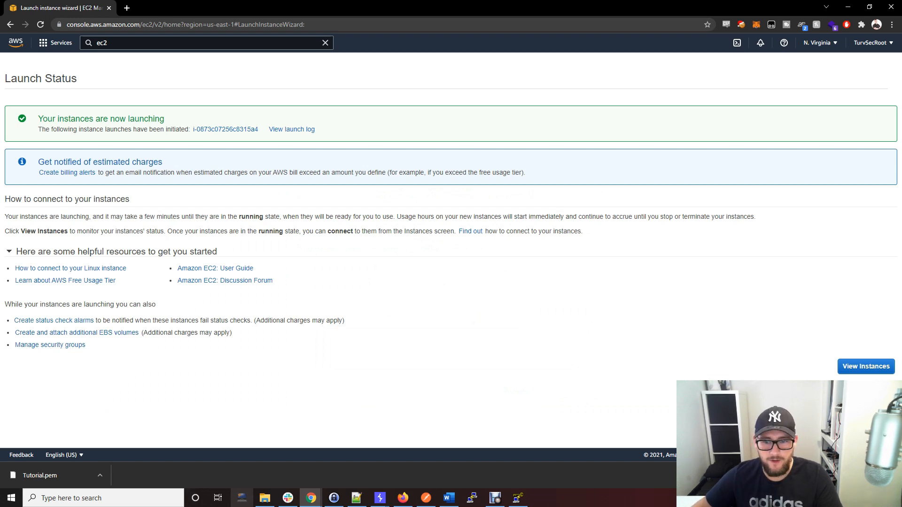
click(866, 366)
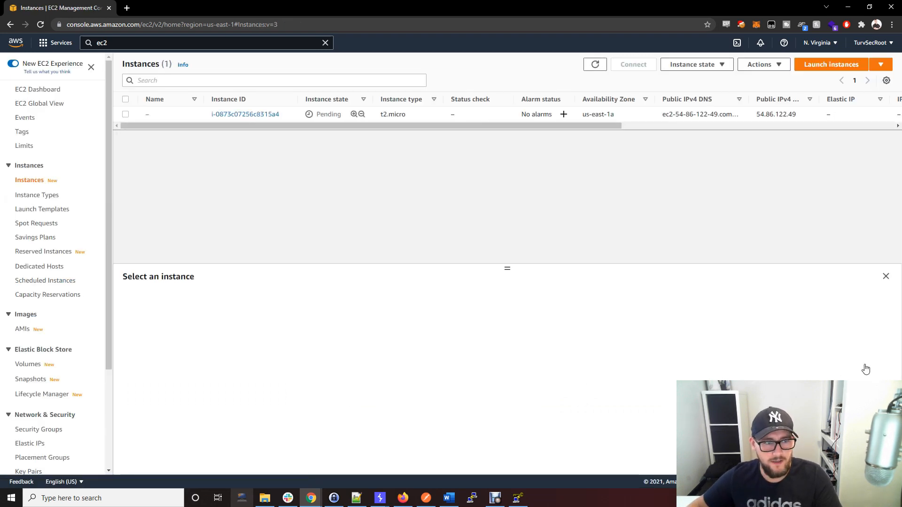
mouse_move(503, 162)
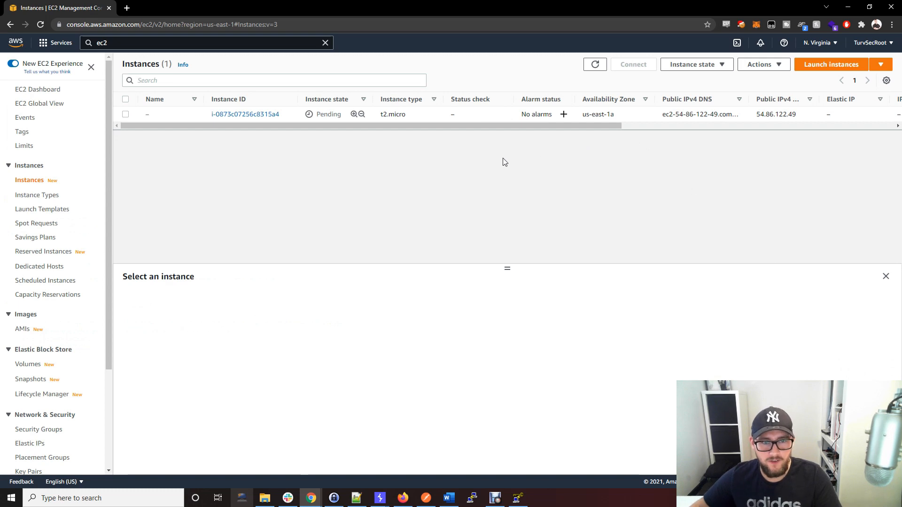
mouse_move(335, 108)
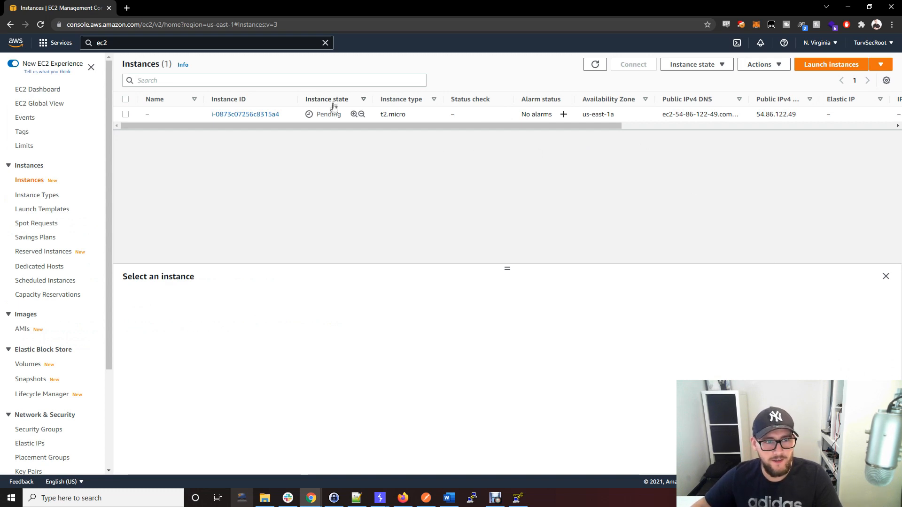
mouse_move(328, 131)
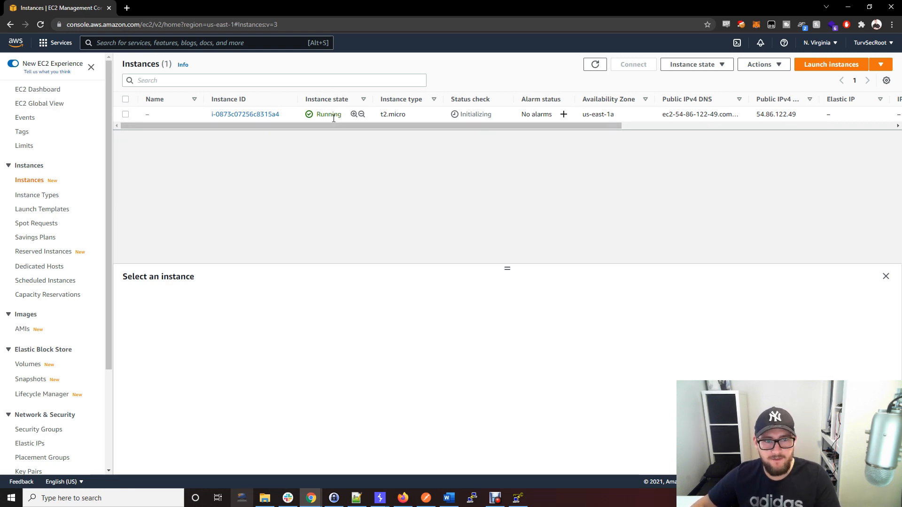
Step: Select the instance and copy its public IPv4 address 54.86.122.49
double_click(765, 114)
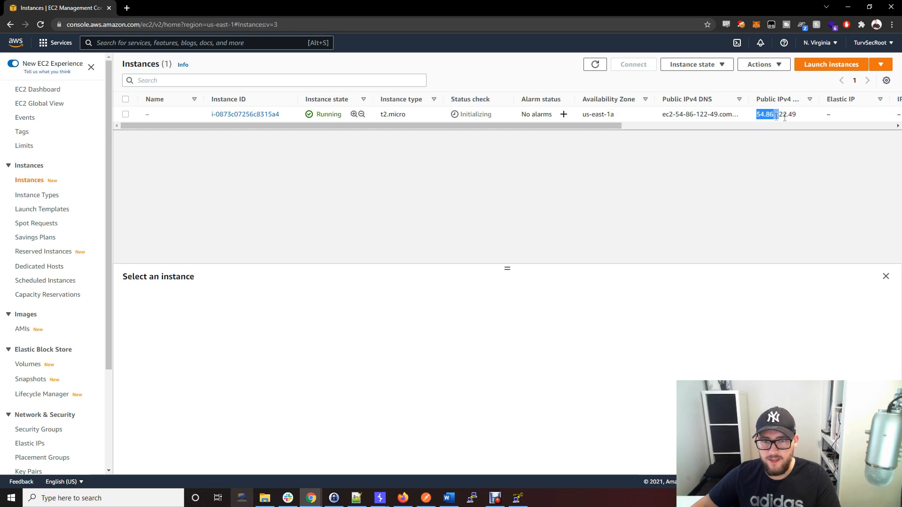
click(125, 113)
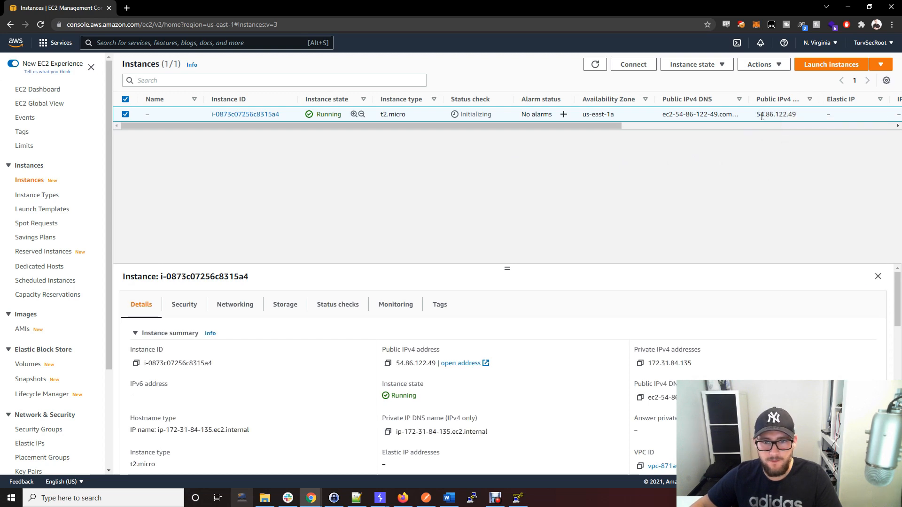
double_click(775, 114)
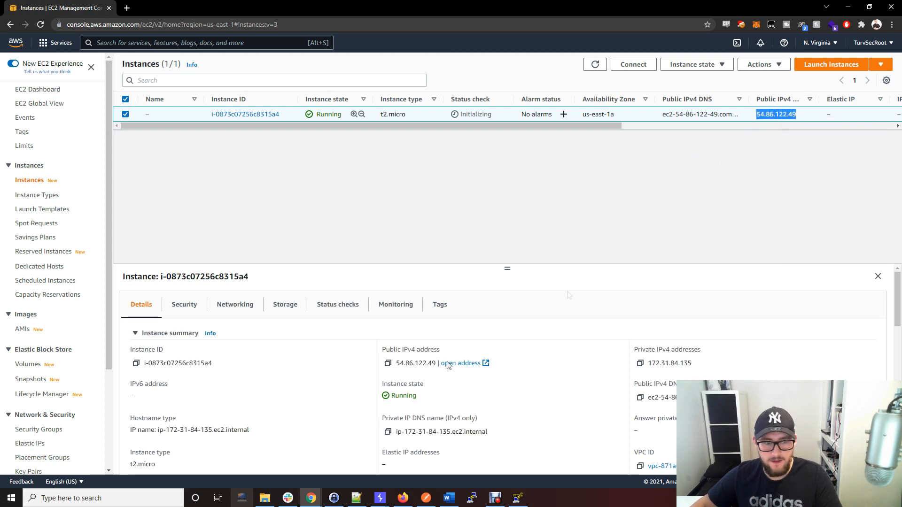
click(472, 498)
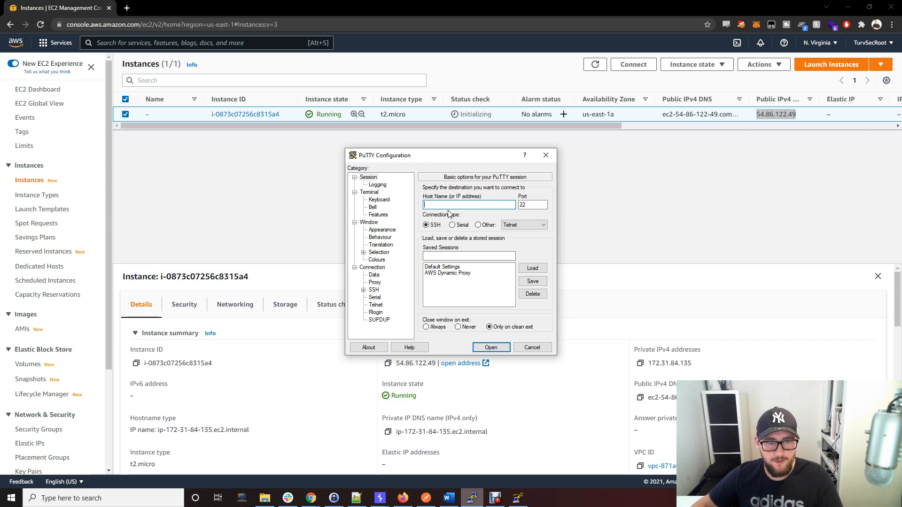
Step: Enter host 54.86.122.49, then save and reload a PuTTY session named 'Tutorial'
text(54.86.122.49)
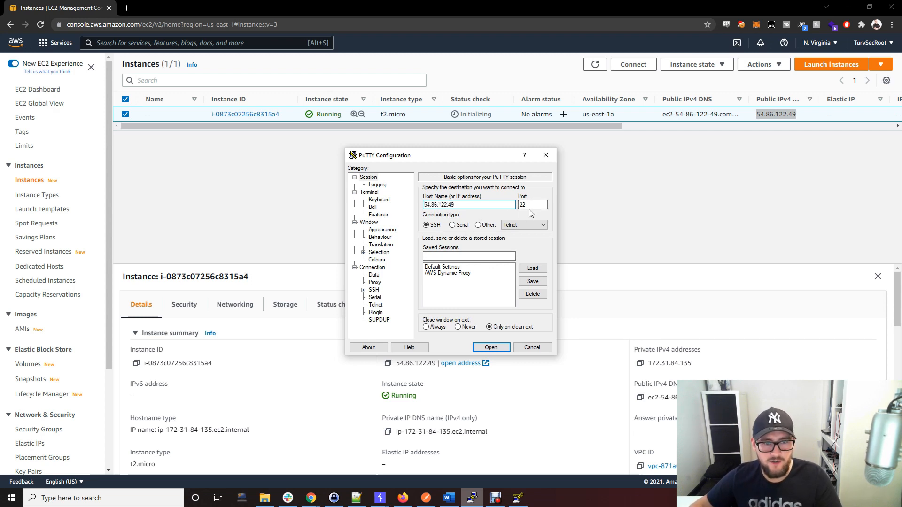
click(469, 256)
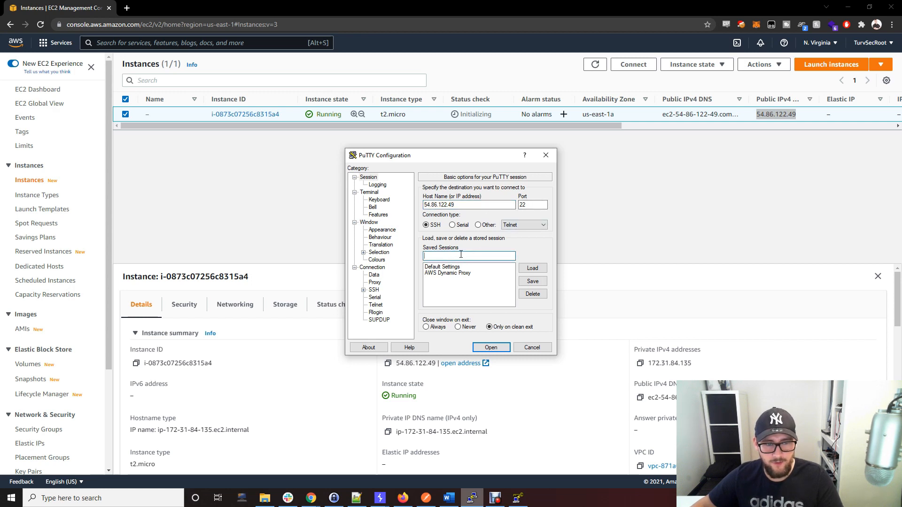
text(Tutorial)
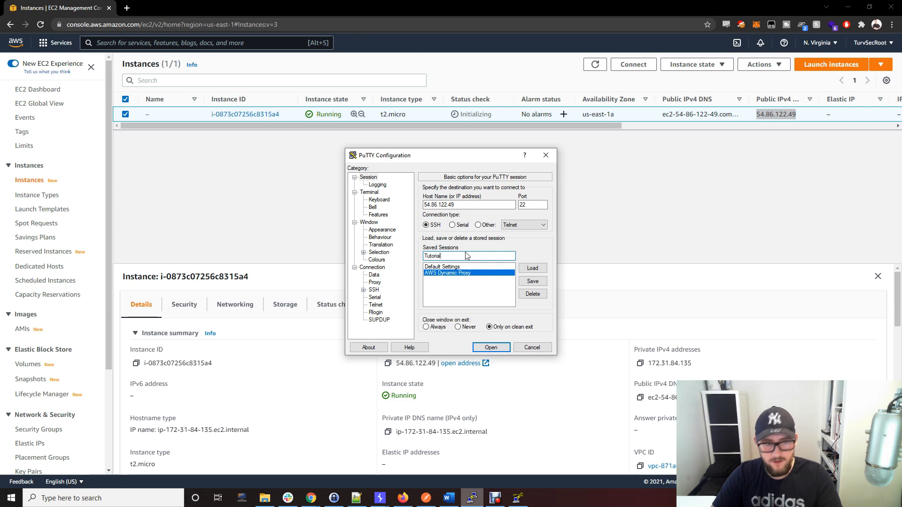
click(532, 281)
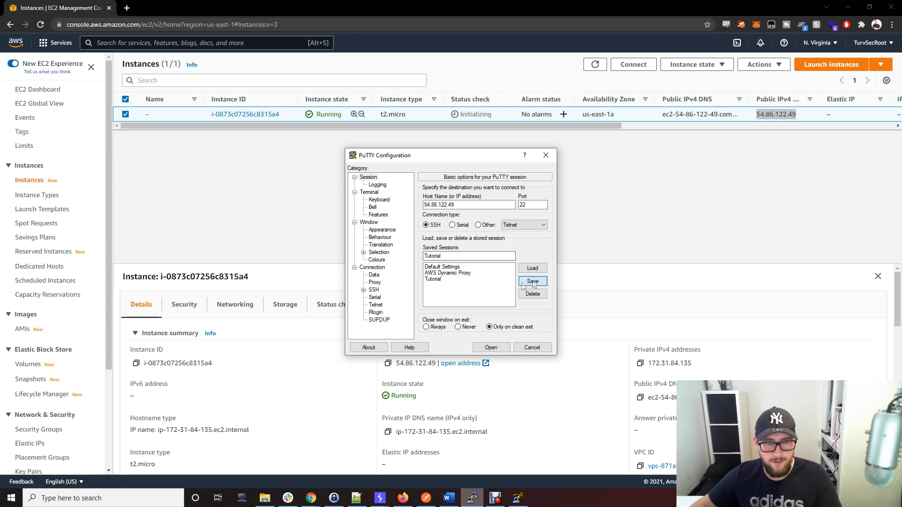
click(433, 279)
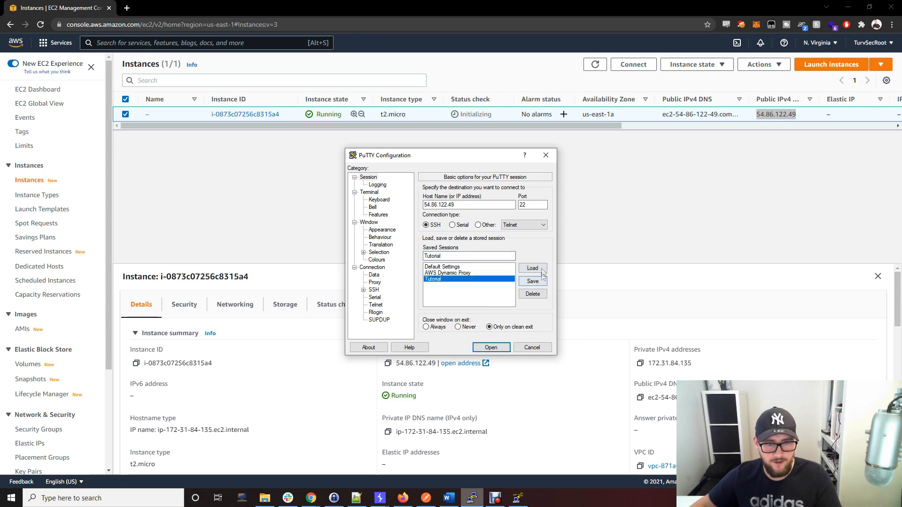
click(533, 268)
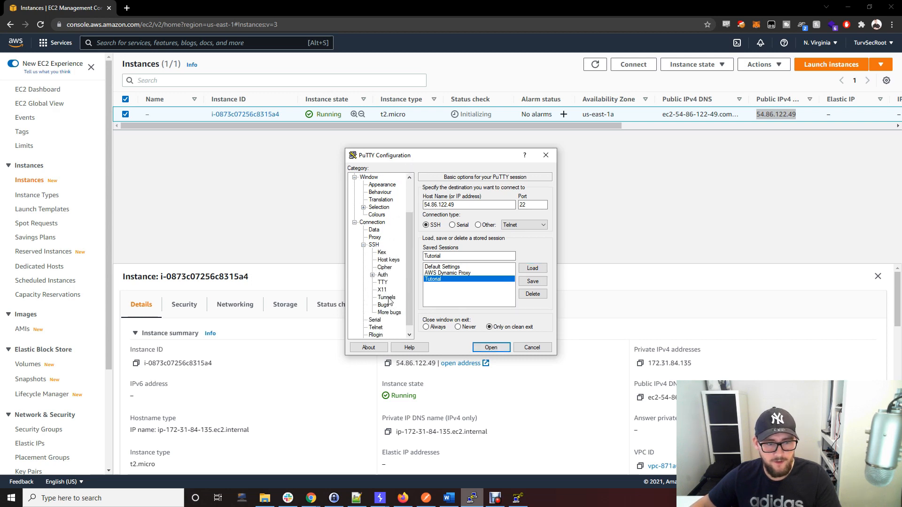
Step: Add a dynamic forwarded port 3333 (D3333) under SSH Tunnels
click(386, 297)
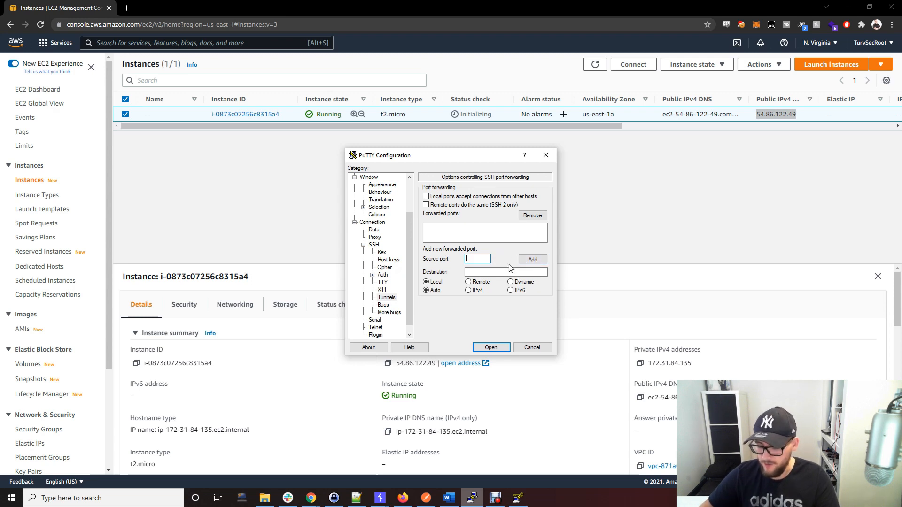
text(3333)
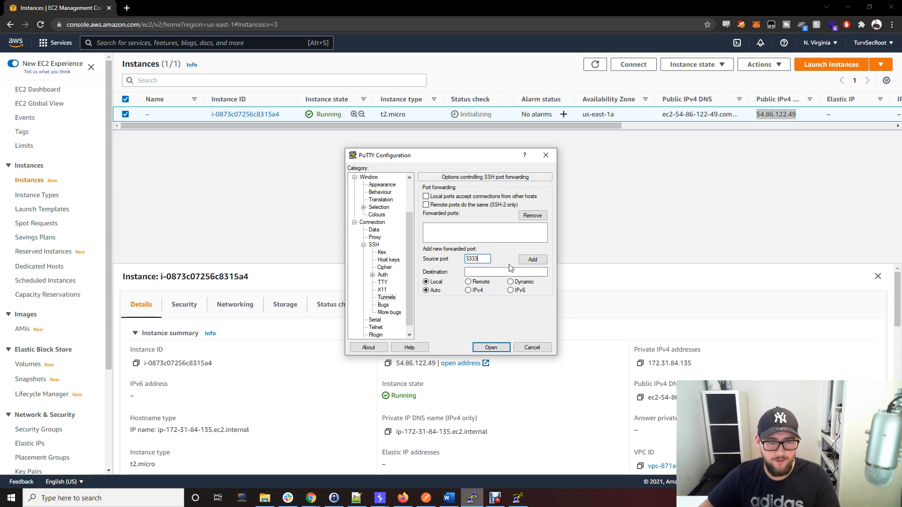
click(504, 272)
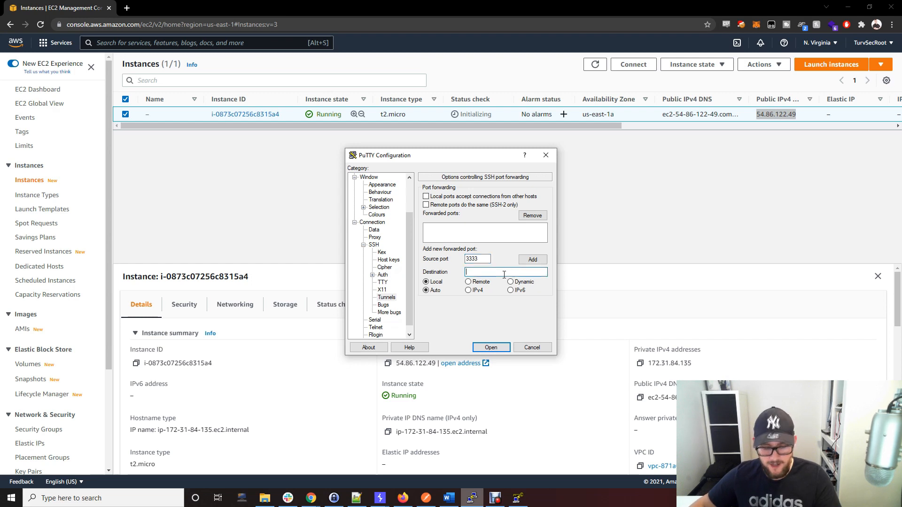
text(54.86.122.49)
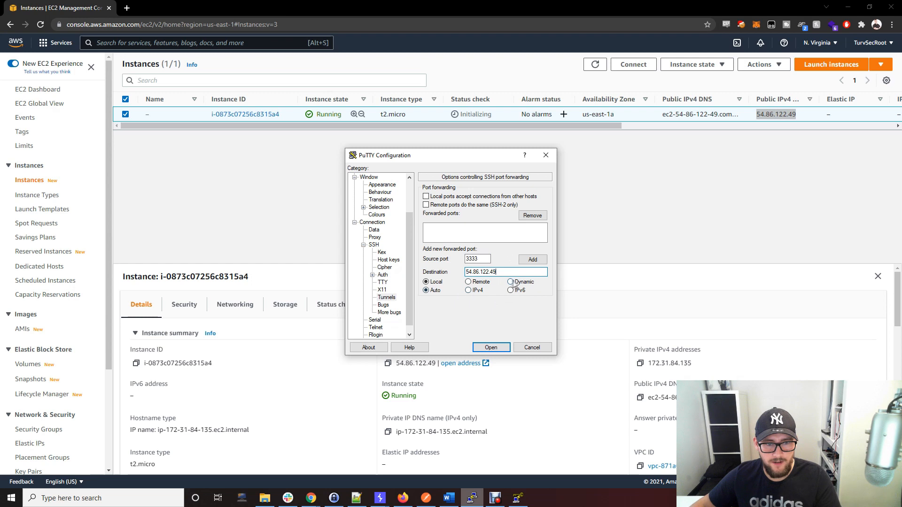
click(511, 282)
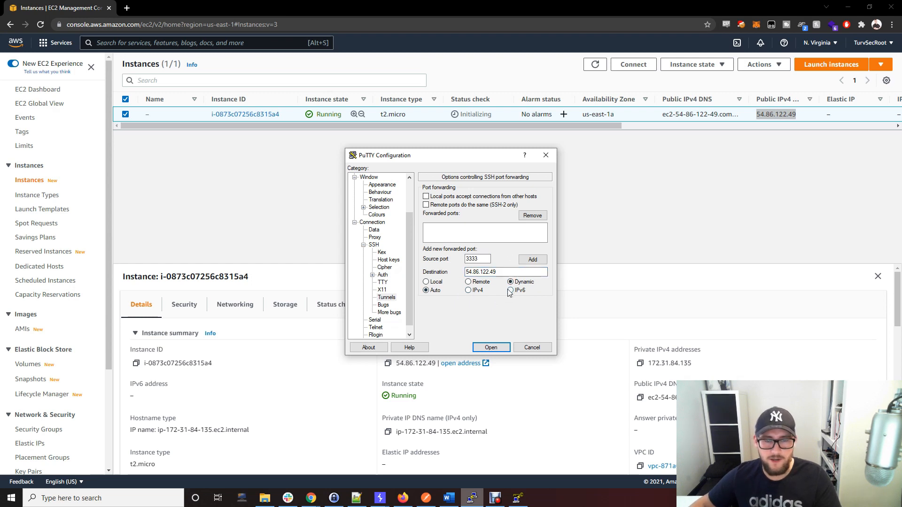
click(509, 281)
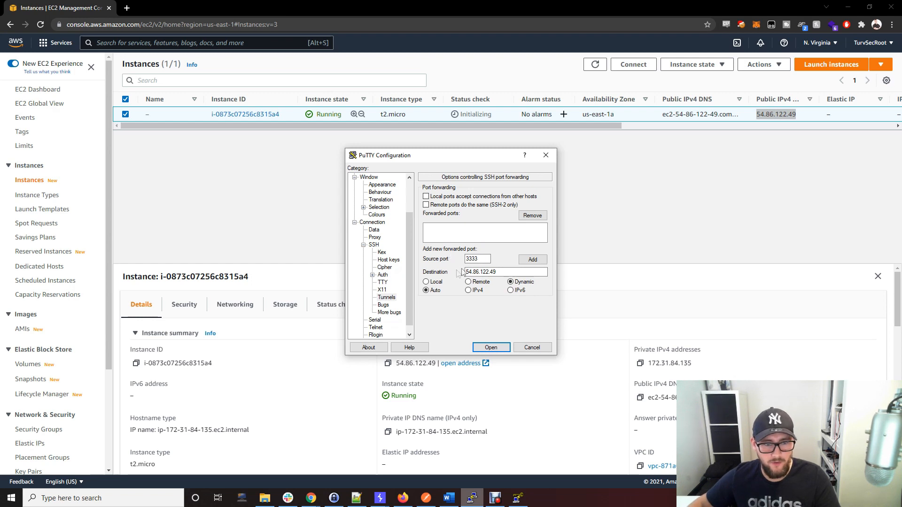
click(533, 259)
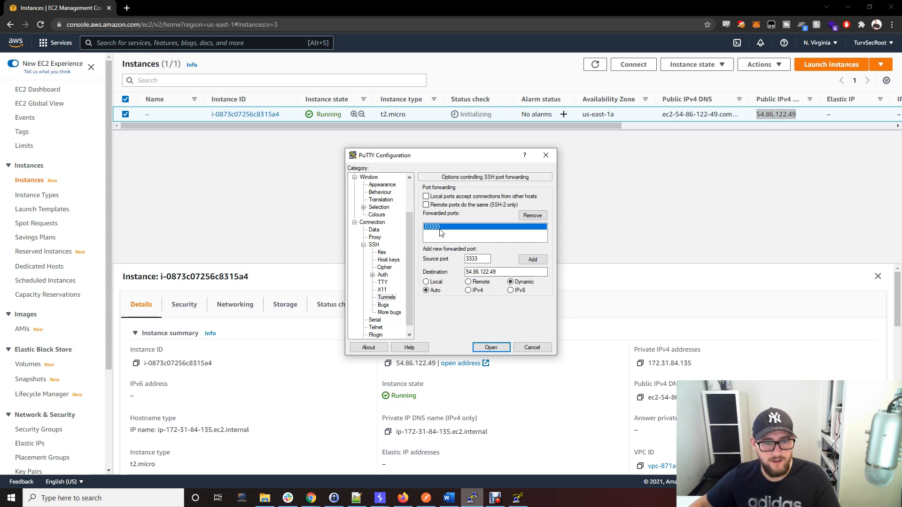
mouse_move(433, 271)
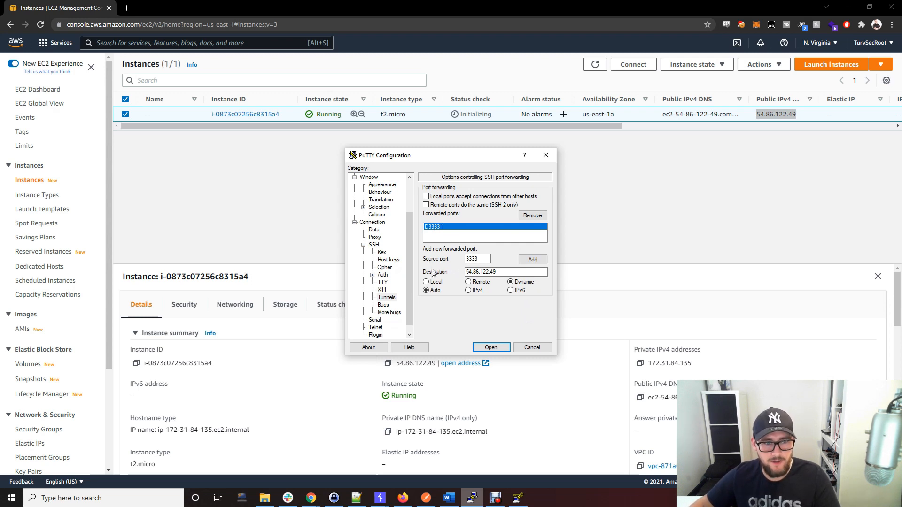
click(382, 275)
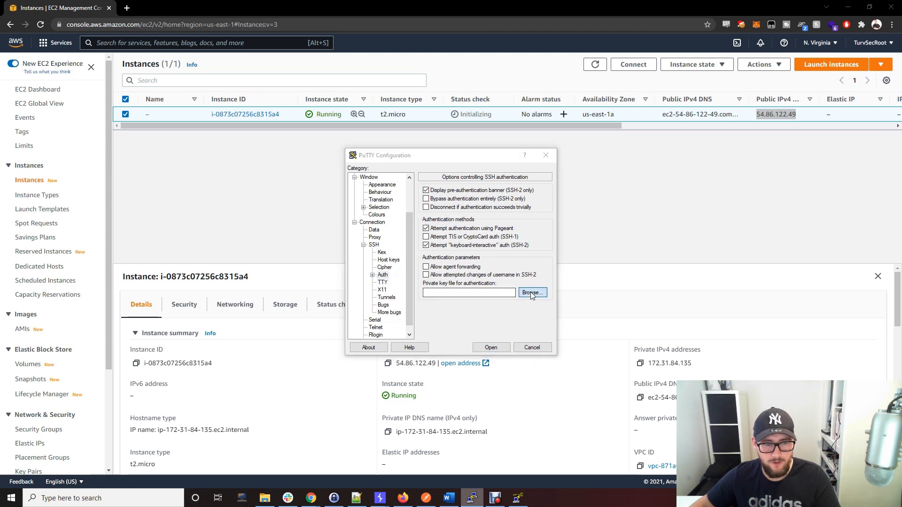
Step: Set tut.ppk from the Tutorial folder as the SSH authentication private key
click(533, 292)
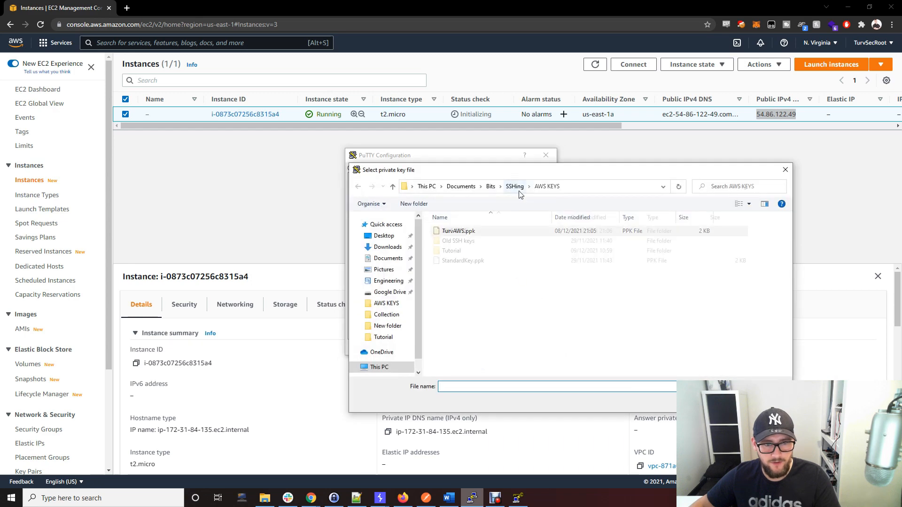
double_click(458, 250)
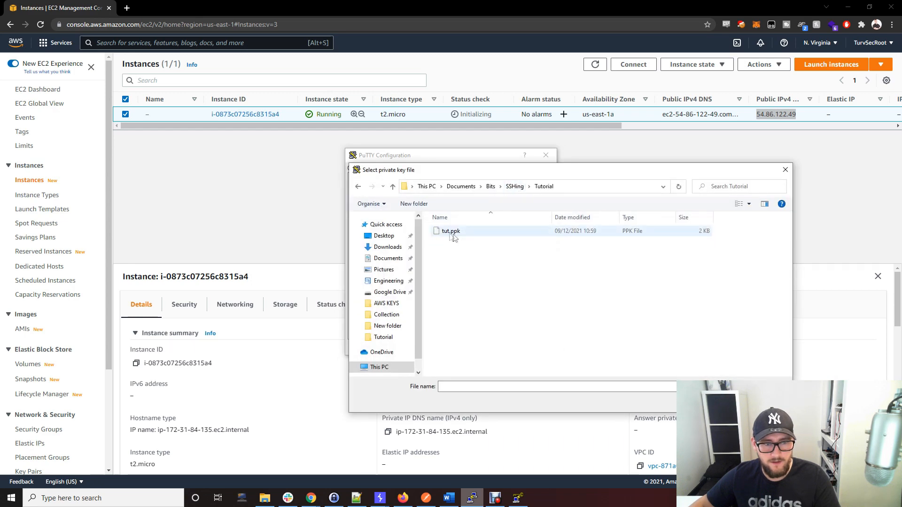
double_click(451, 231)
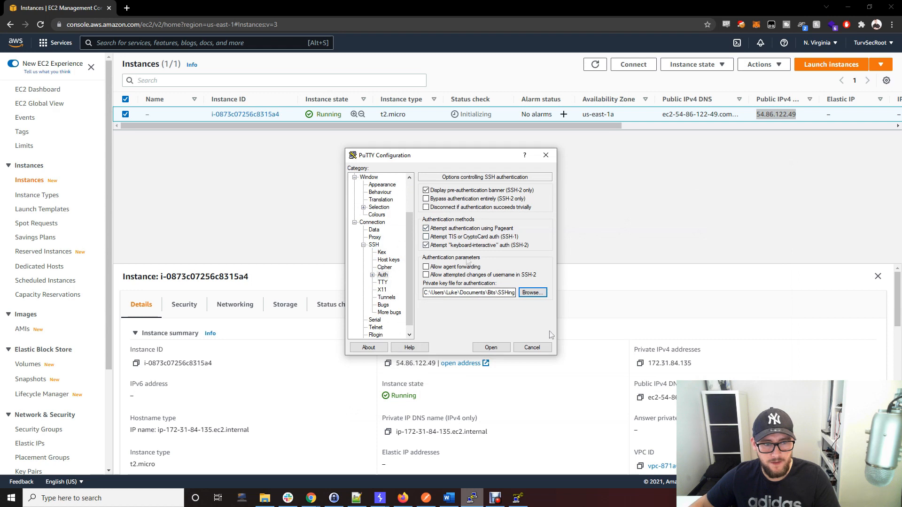
click(368, 177)
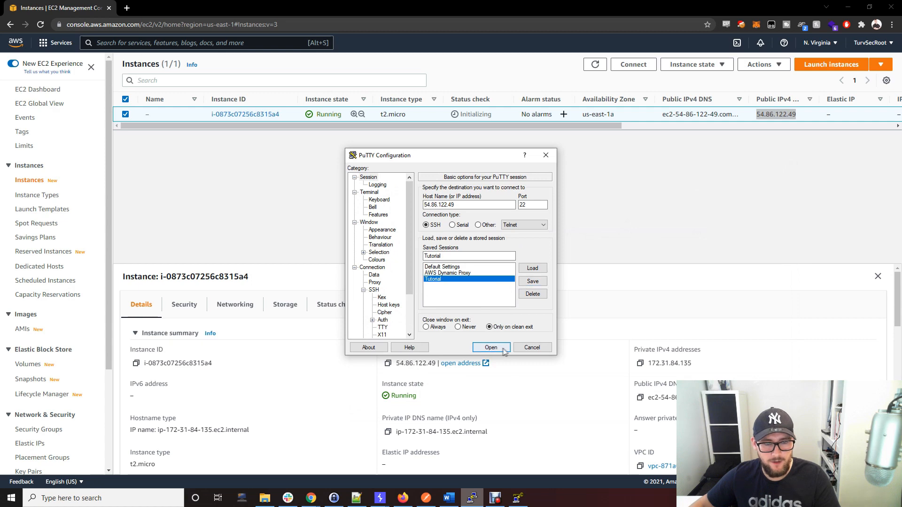
Step: Open the PuTTY SSH connection to the EC2 instance and accept its host key
click(491, 348)
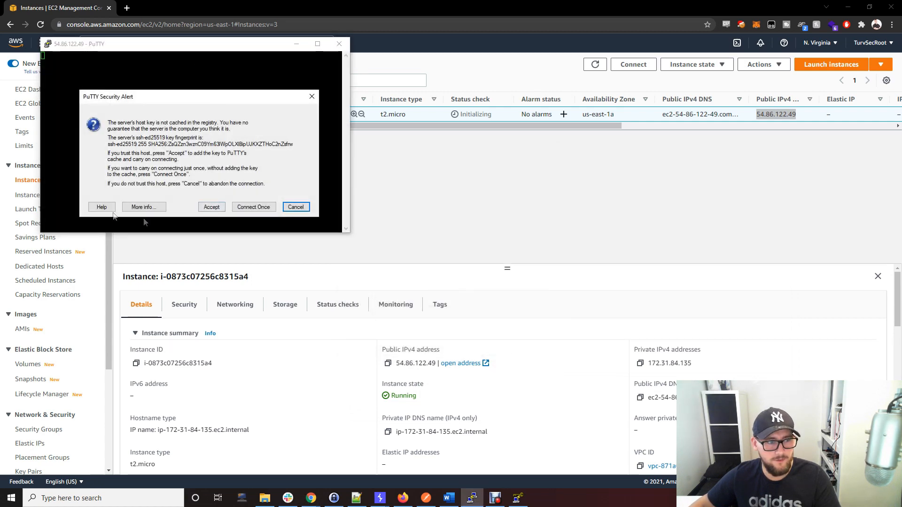
click(212, 207)
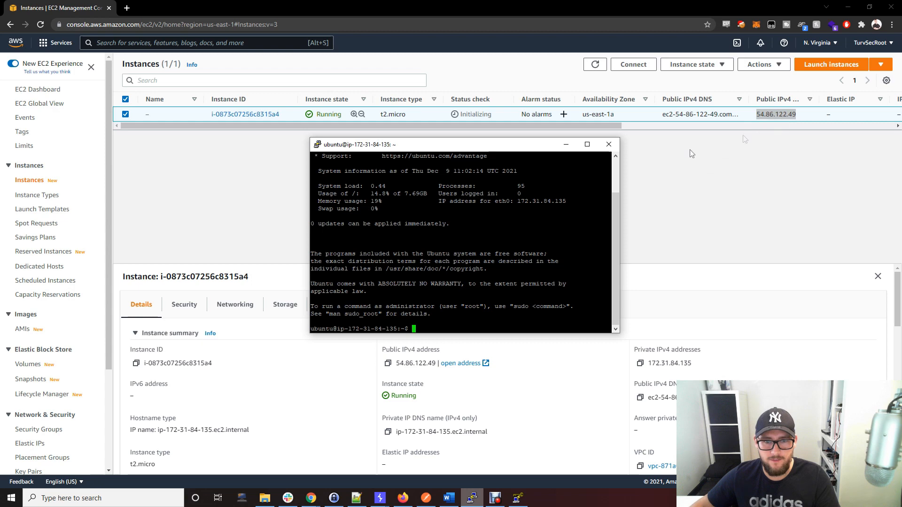
mouse_move(759, 180)
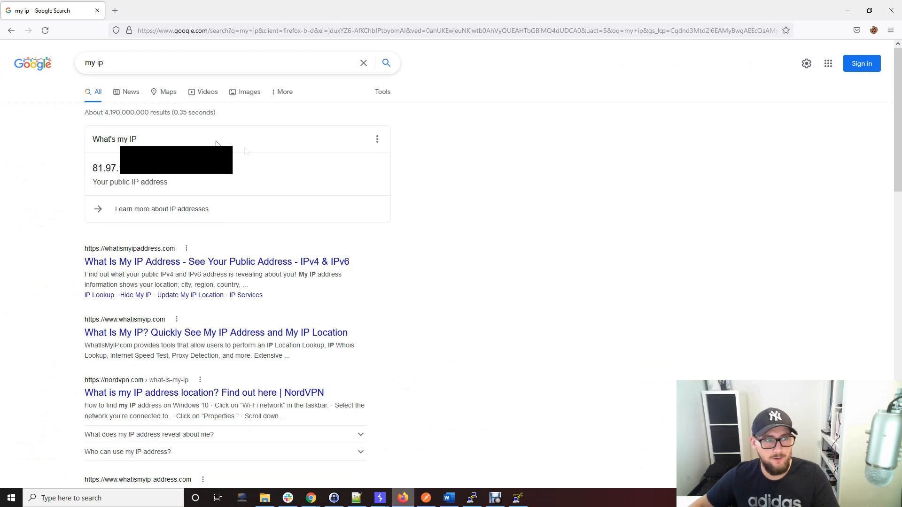
Step: Reload the Google 'my ip' results to check the current public IP
click(46, 30)
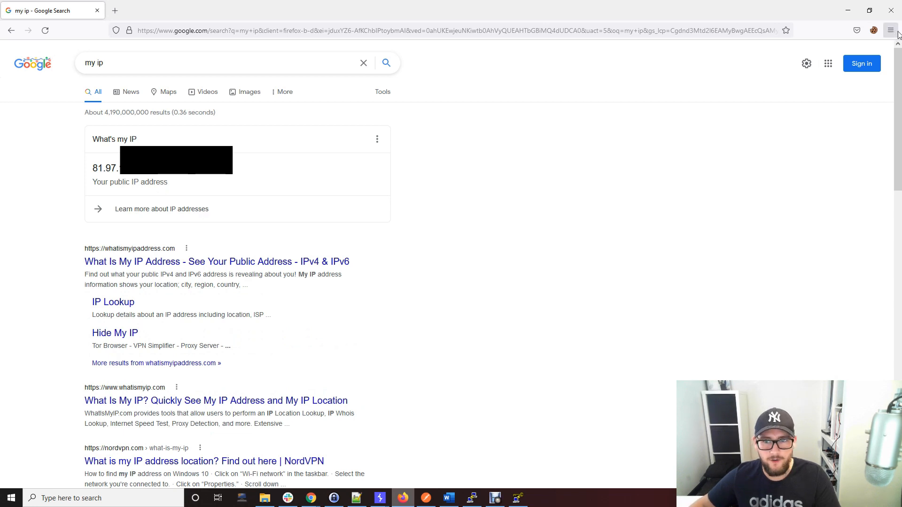
Step: In Firefox Connection Settings, clear the HTTP proxy and set SOCKS v4 host 127.0.0.1, port 3333
click(890, 30)
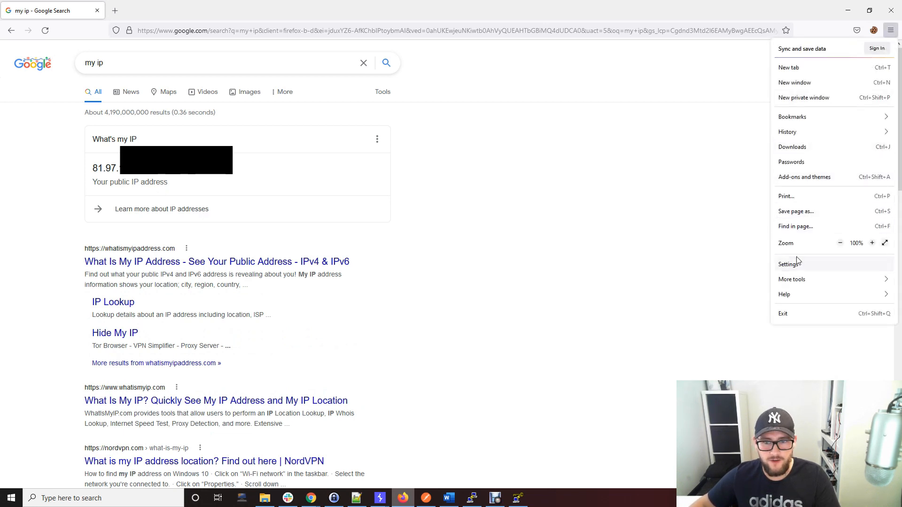
click(789, 264)
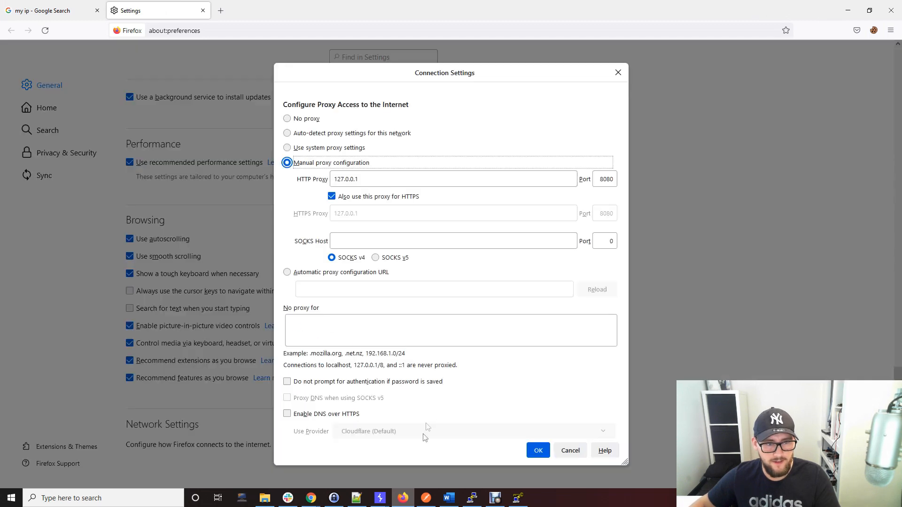
double_click(346, 179)
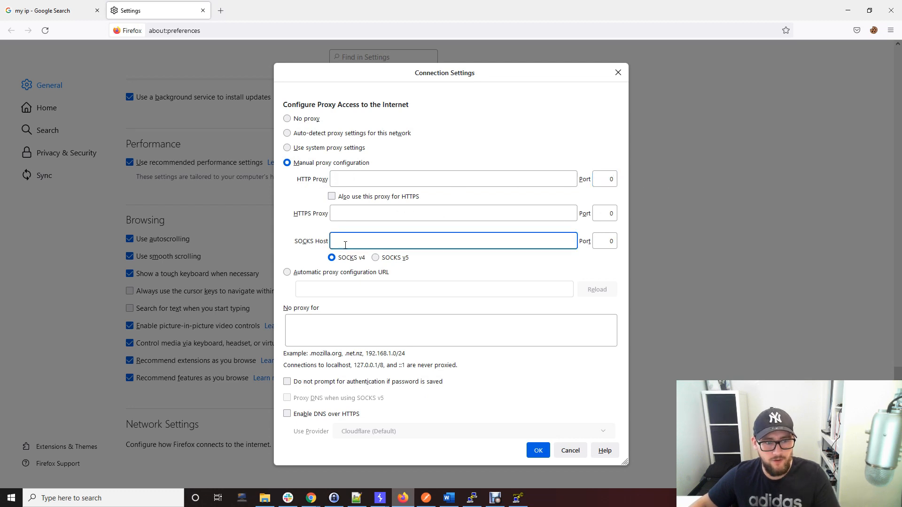
text(54.86.122.49)
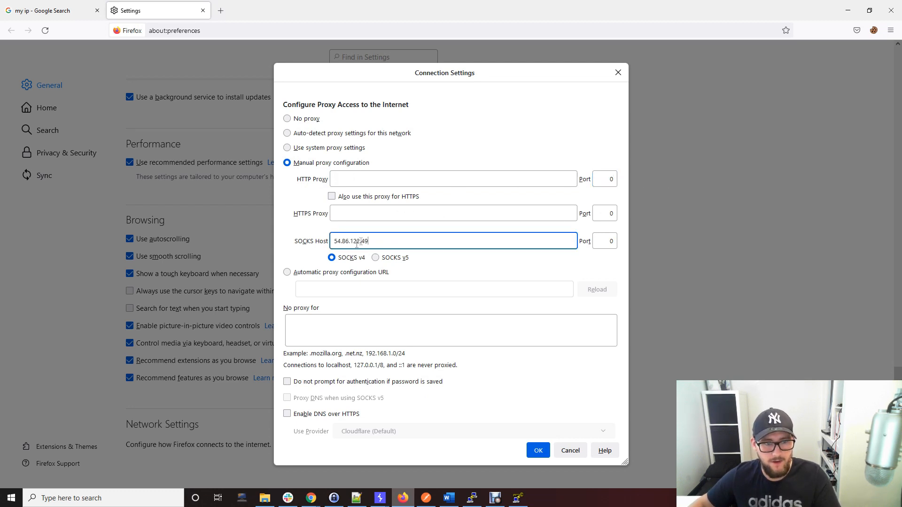
click(605, 240)
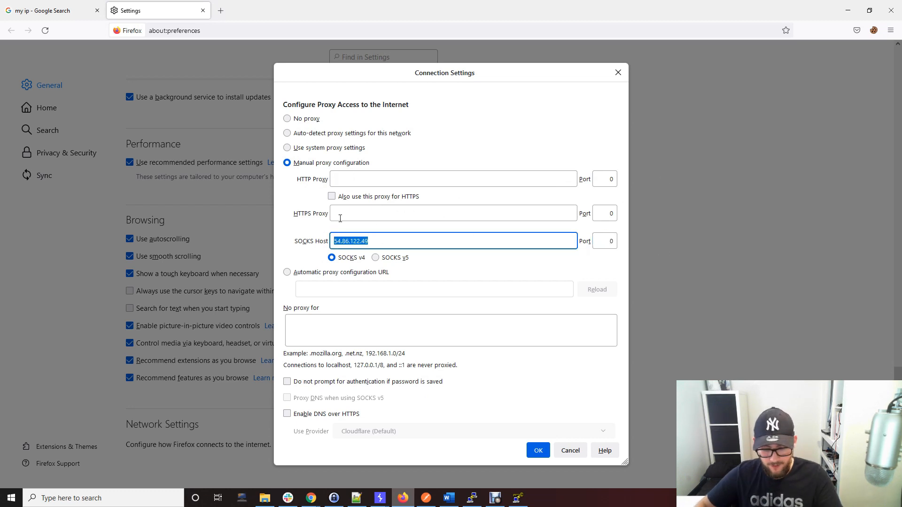
text(127.0.0.1)
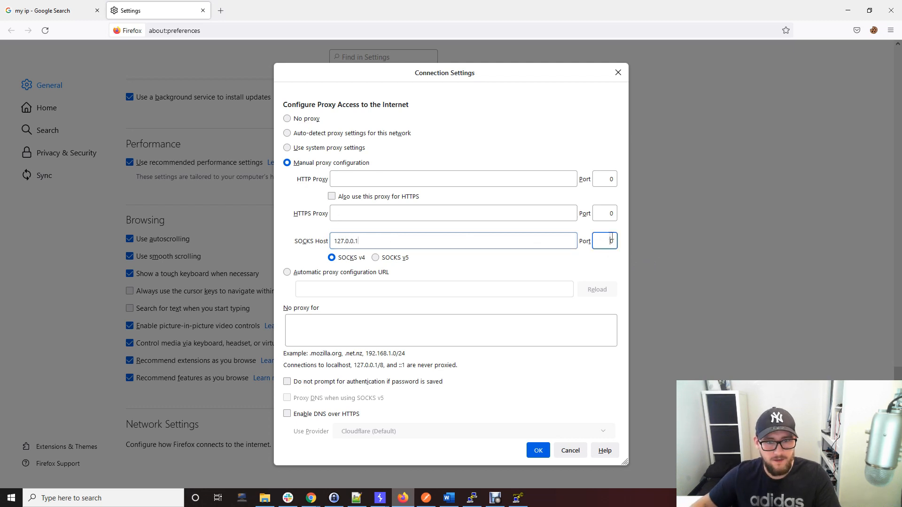
text(3333)
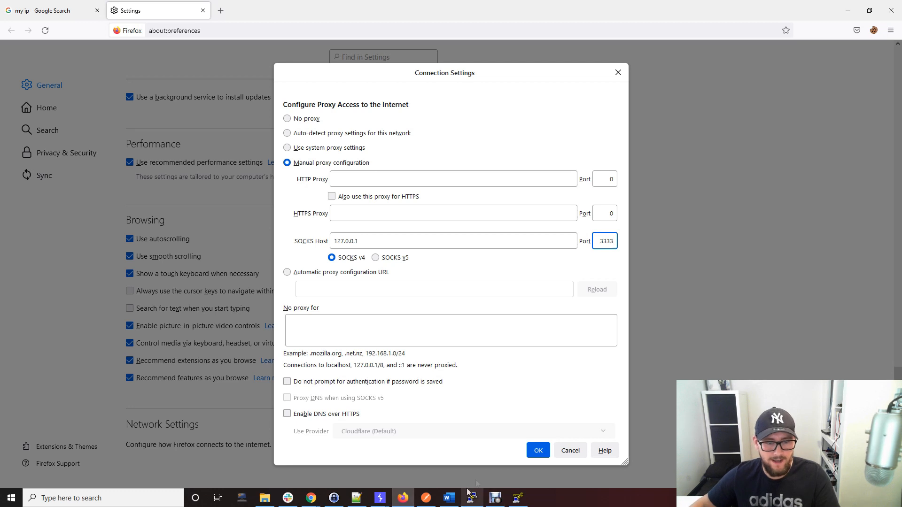
mouse_move(477, 499)
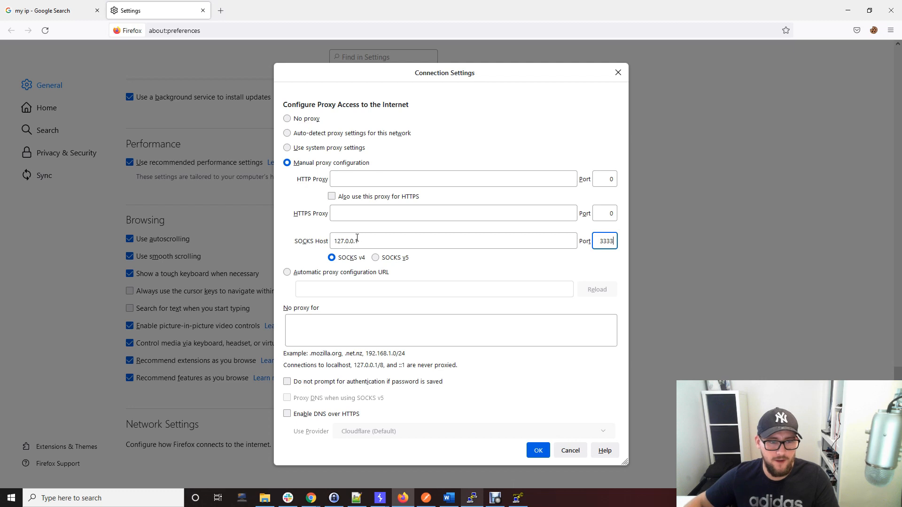
Step: Save the proxy settings and go back to the Google 'my ip' tab
click(538, 451)
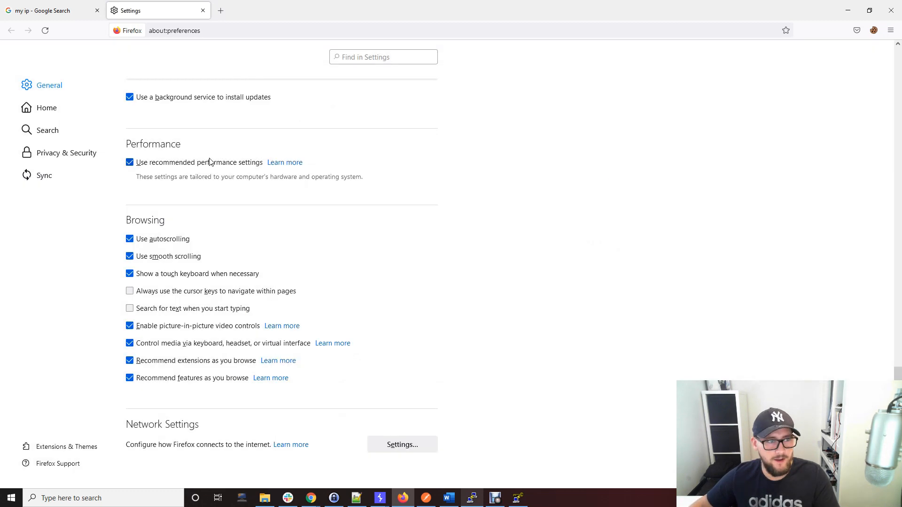
click(52, 11)
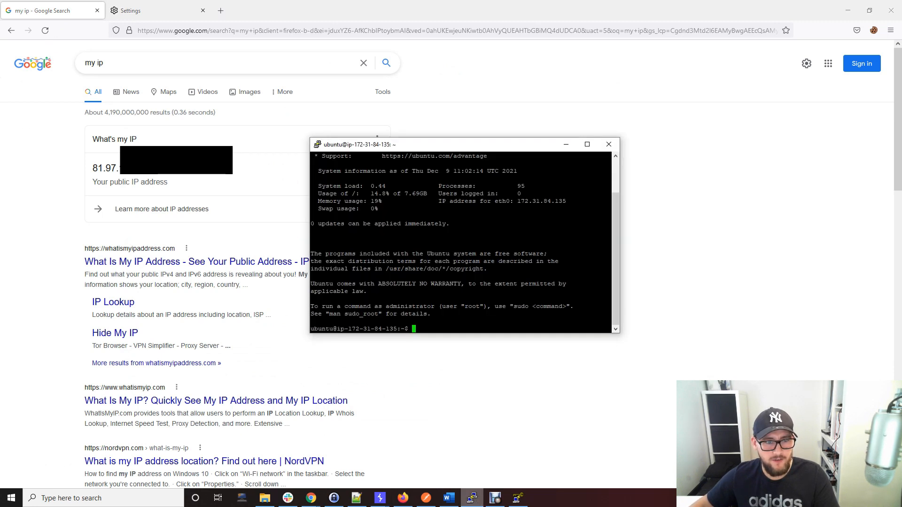
mouse_move(192, 43)
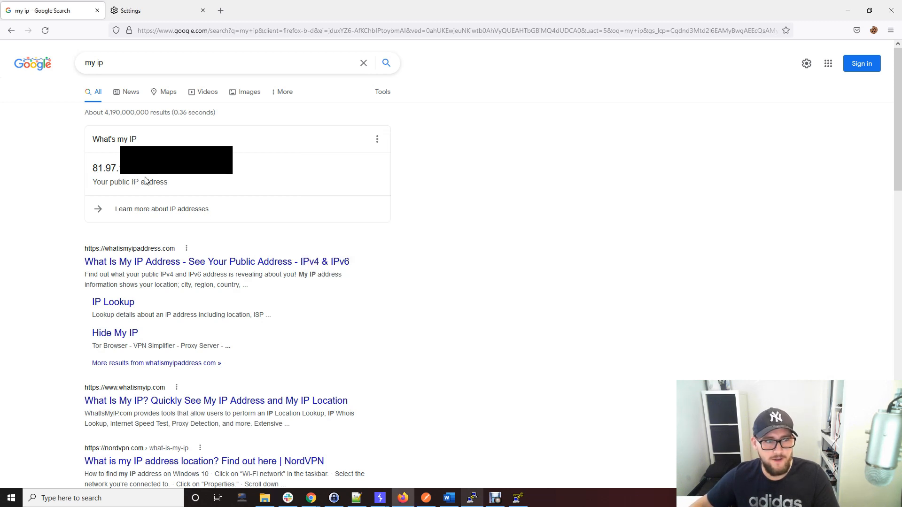
mouse_move(457, 452)
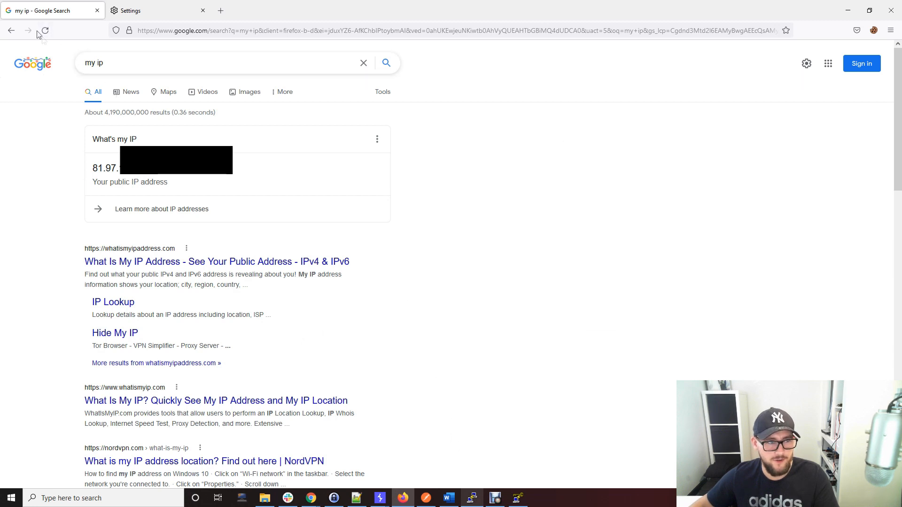
Step: Reload the 'my ip' results so they report the AWS IP 54.86.122.49
click(46, 30)
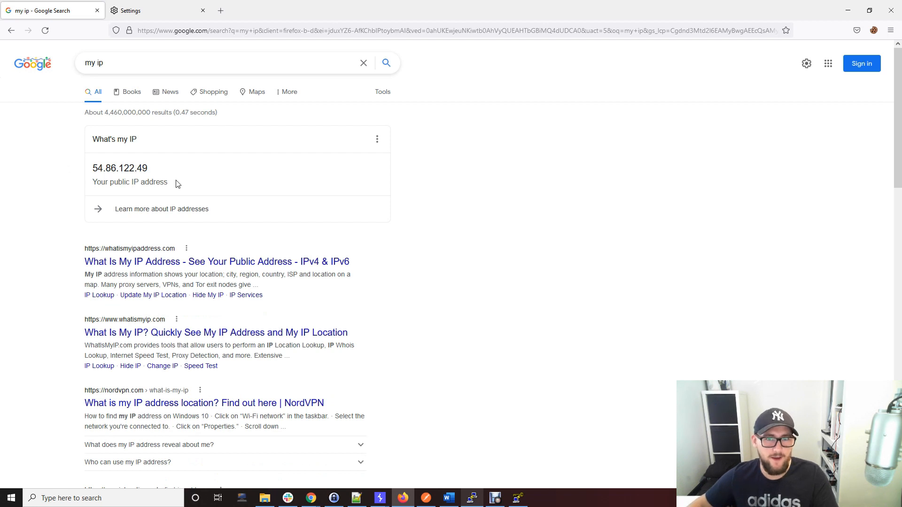
mouse_move(195, 178)
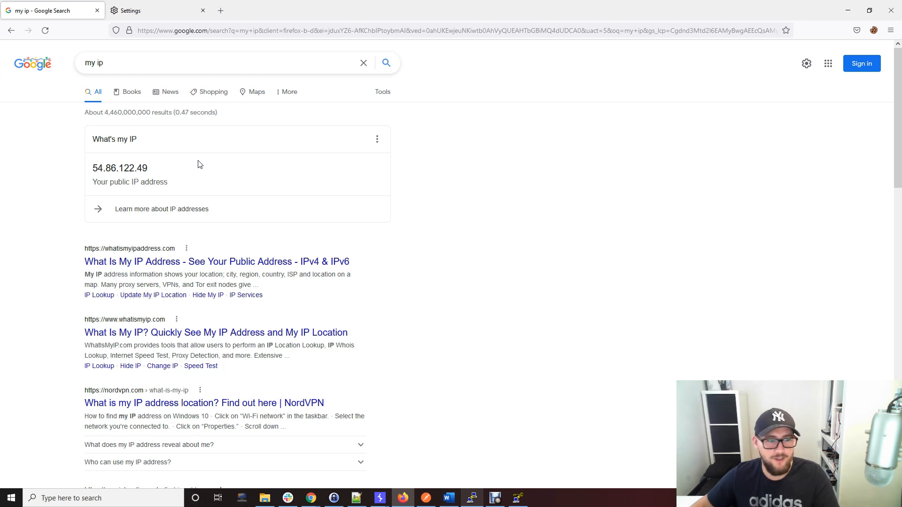
mouse_move(223, 172)
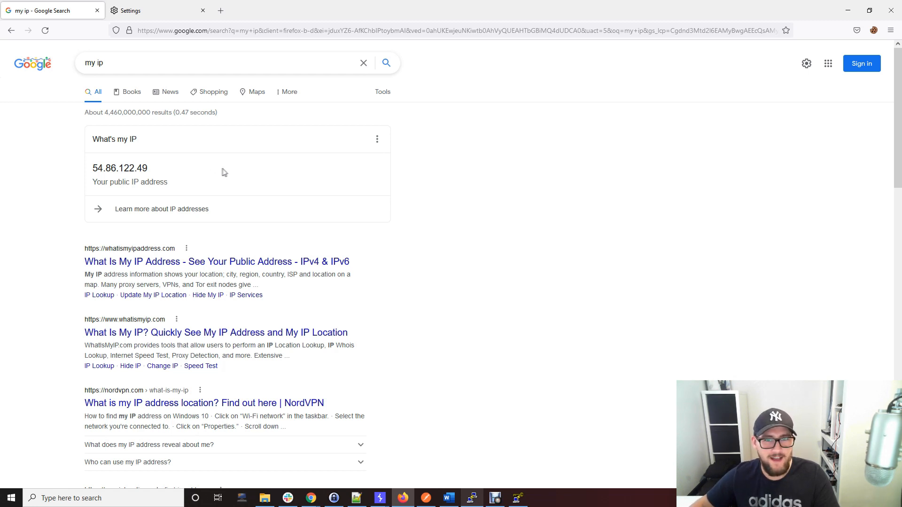
mouse_move(225, 161)
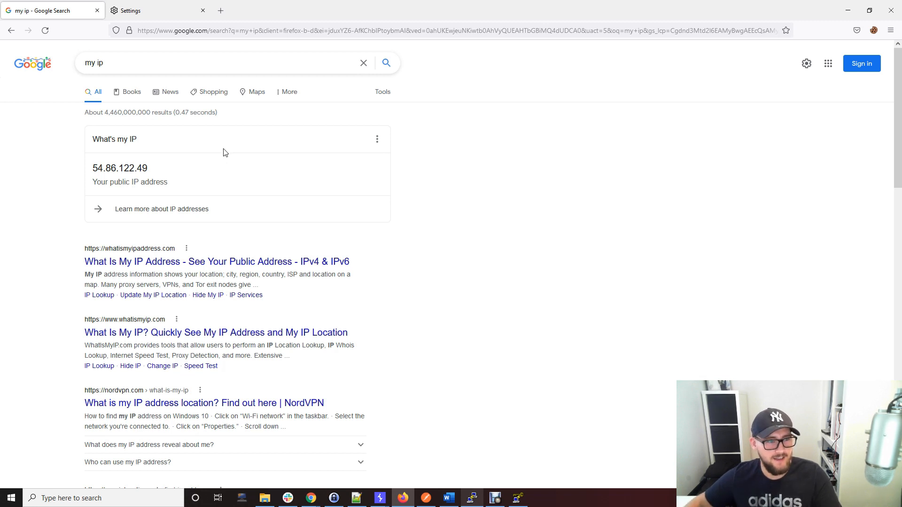
mouse_move(258, 154)
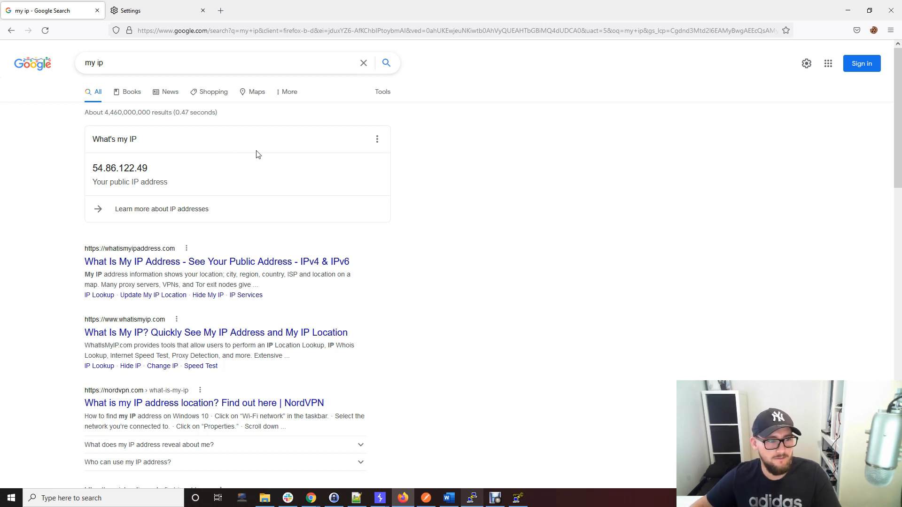
mouse_move(288, 157)
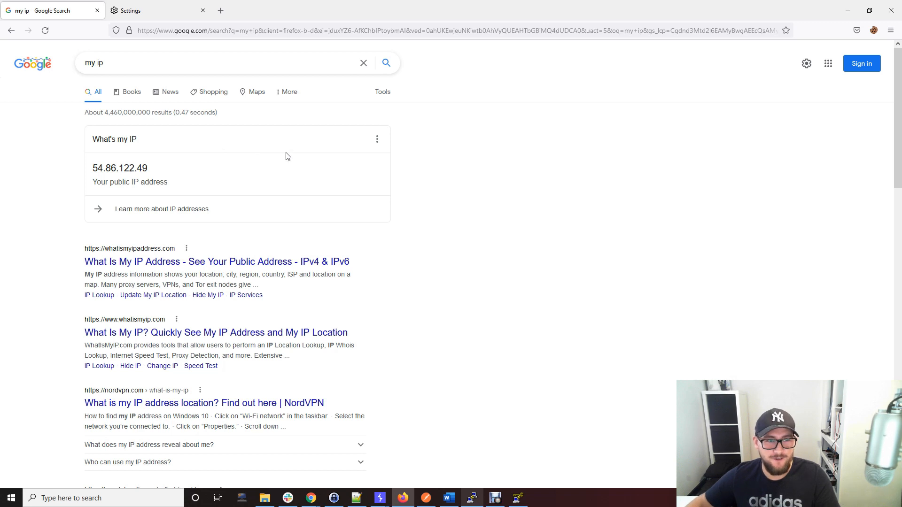
mouse_move(399, 232)
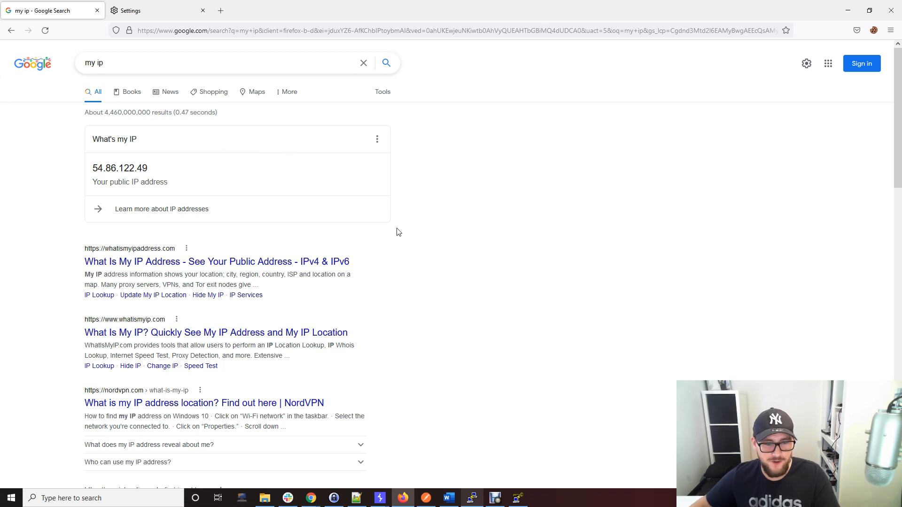
mouse_move(433, 327)
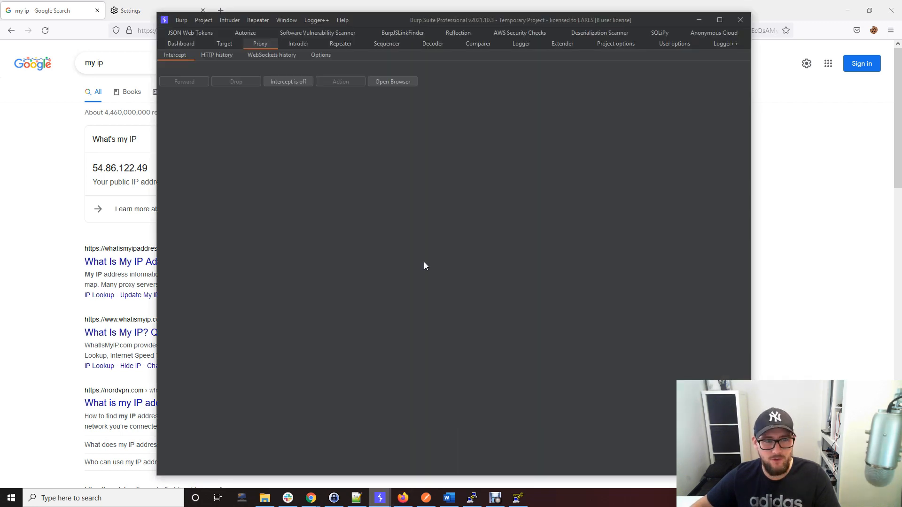
mouse_move(291, 73)
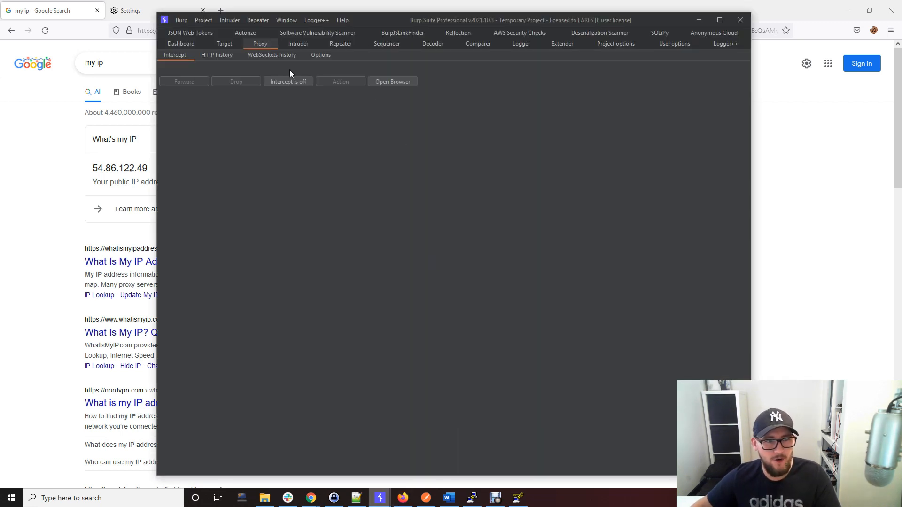
mouse_move(691, 86)
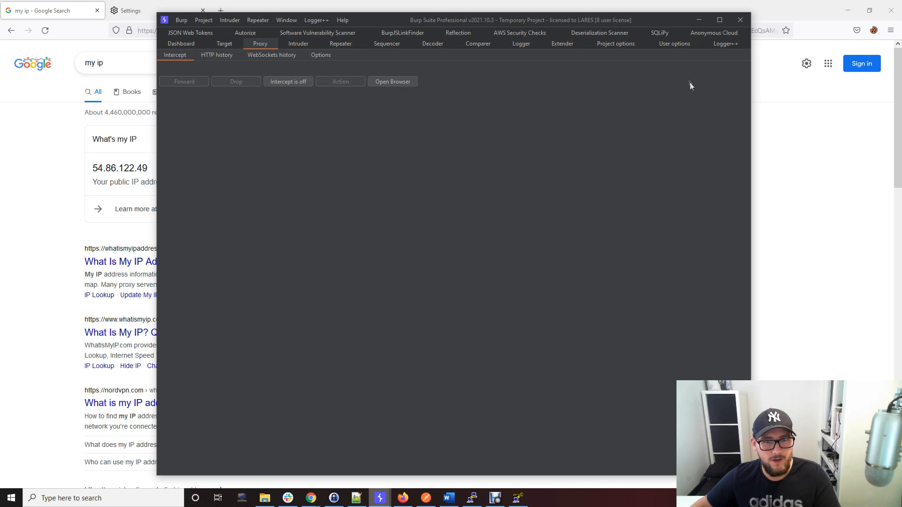
Step: In Burp's User options > Connections, enable SOCKS proxy 127.0.0.1 on port 3333
click(675, 43)
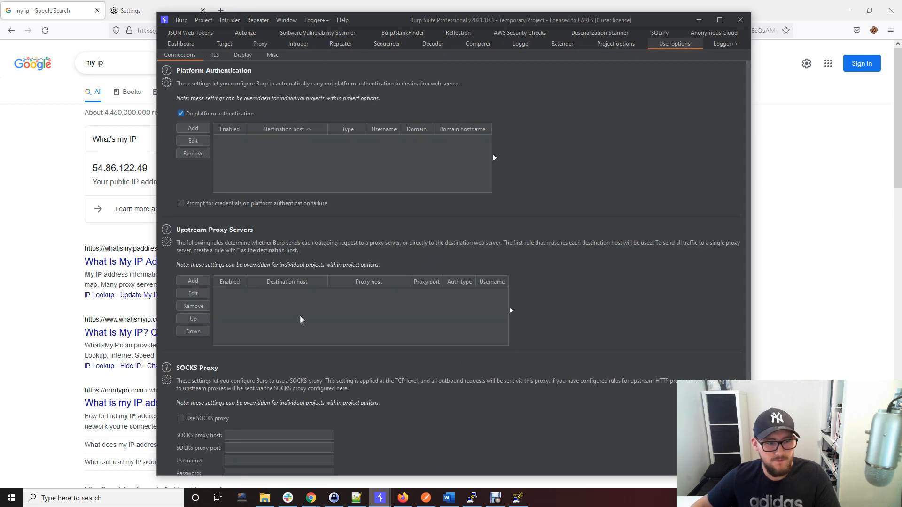
scroll(down, 3)
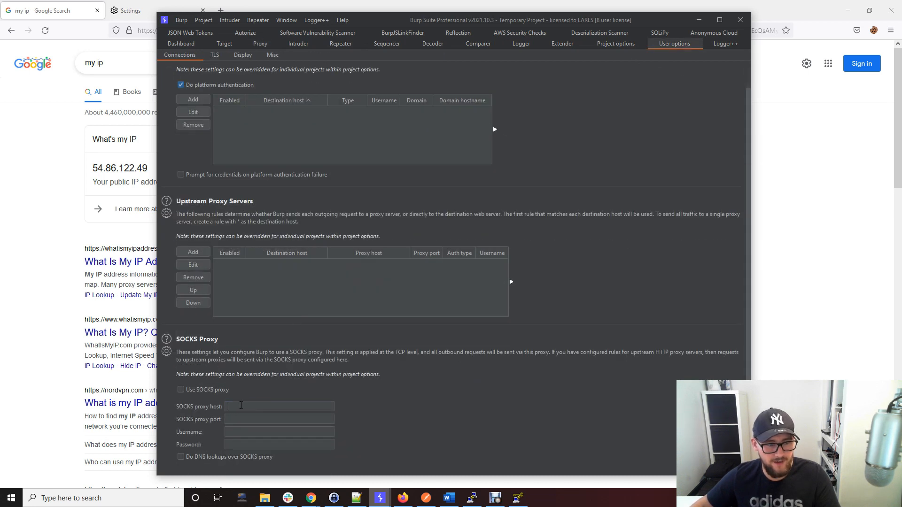
text(127.0.)
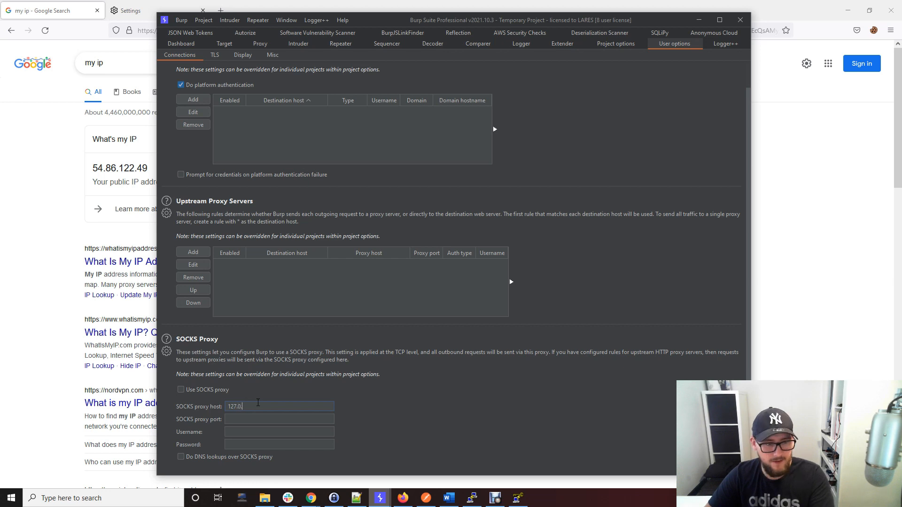
click(279, 419)
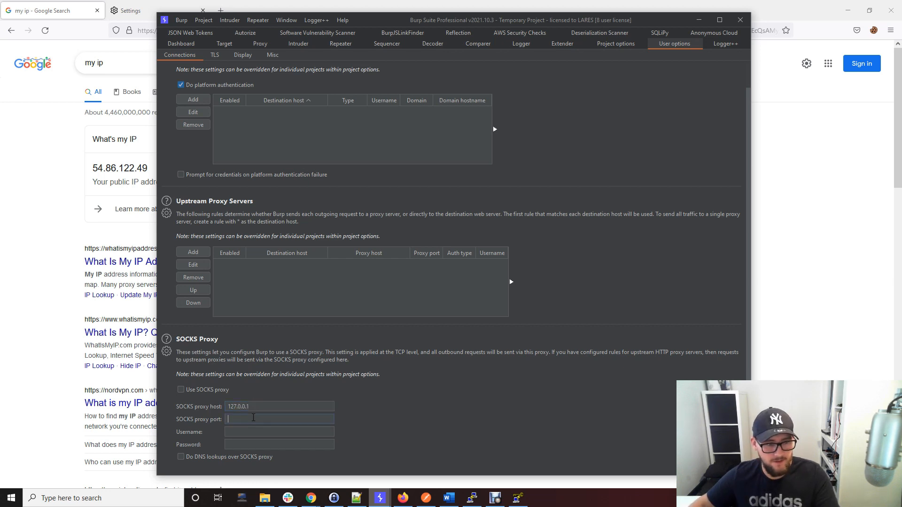
text(3333)
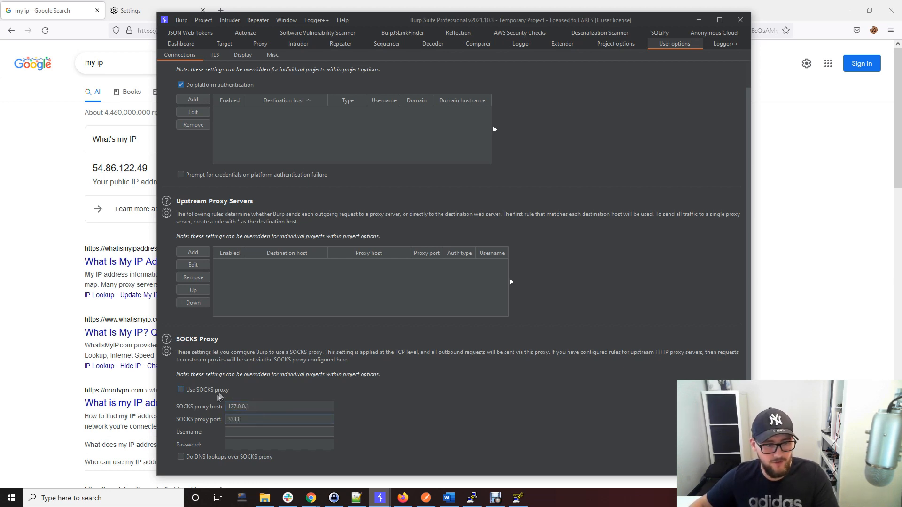
click(181, 390)
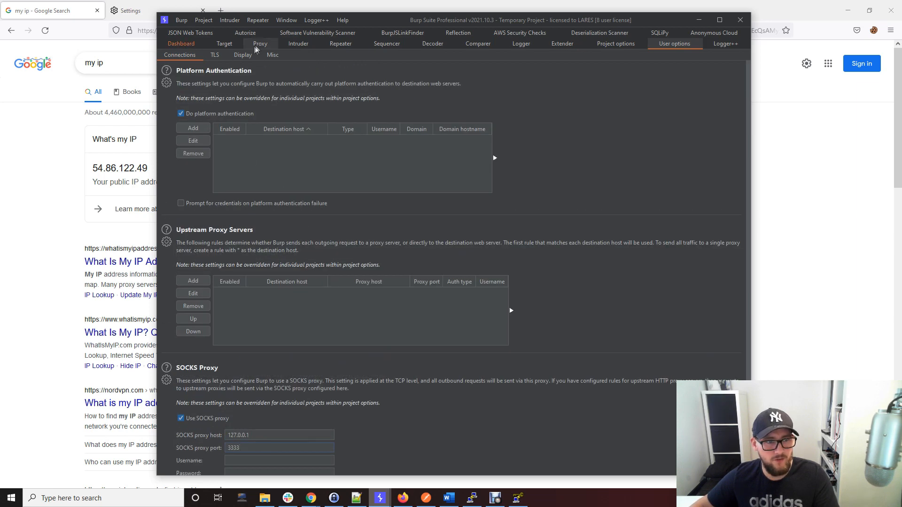
click(260, 44)
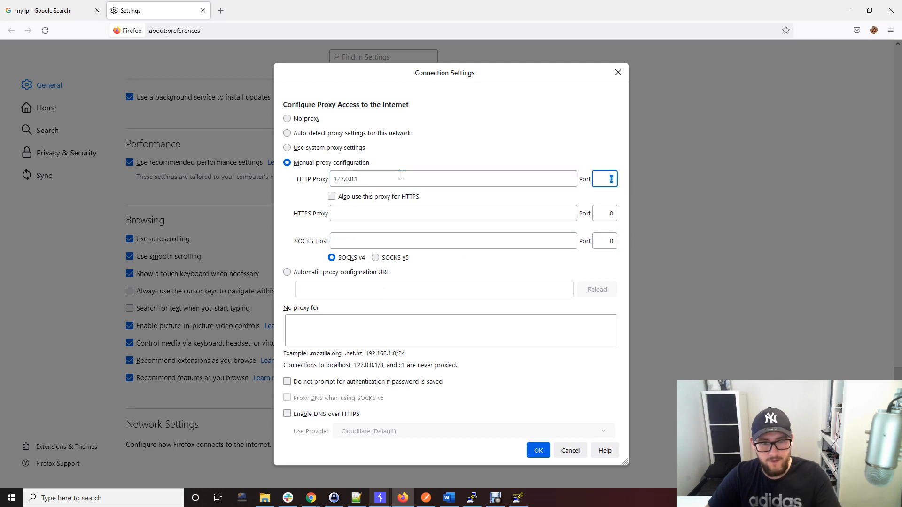
Step: Set Firefox's HTTP proxy port to 8080 and reload the 'my ip' results
text(8080)
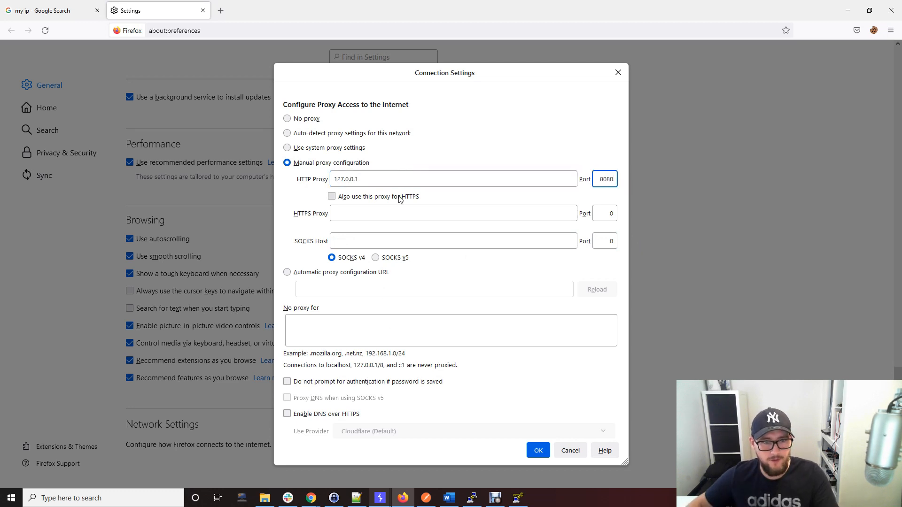
click(538, 451)
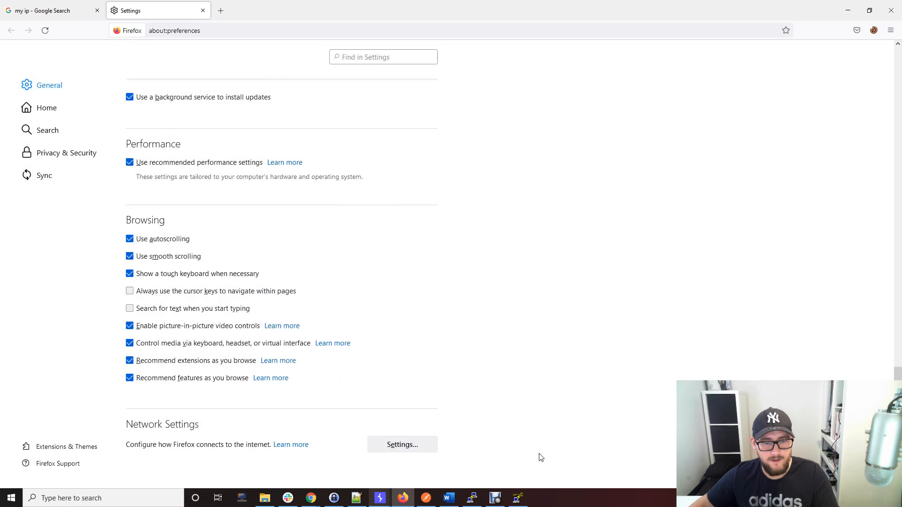
click(47, 10)
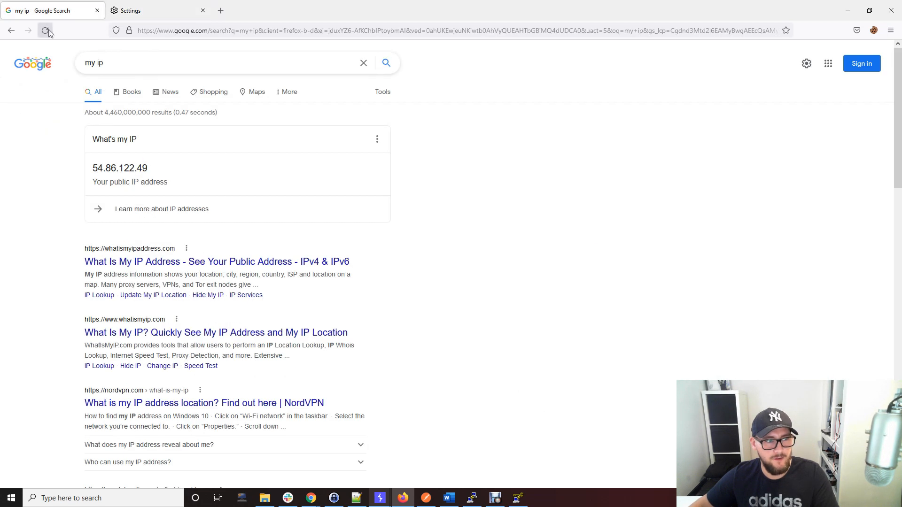
click(45, 30)
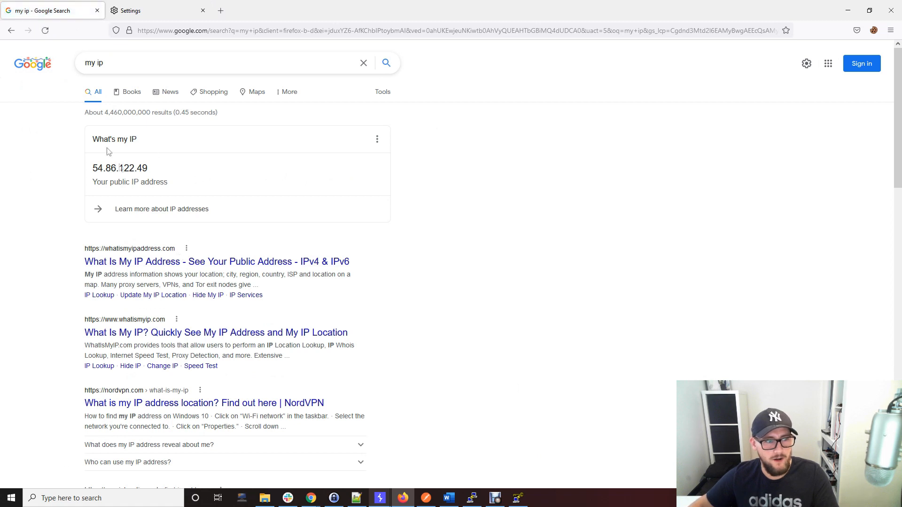
mouse_move(517, 383)
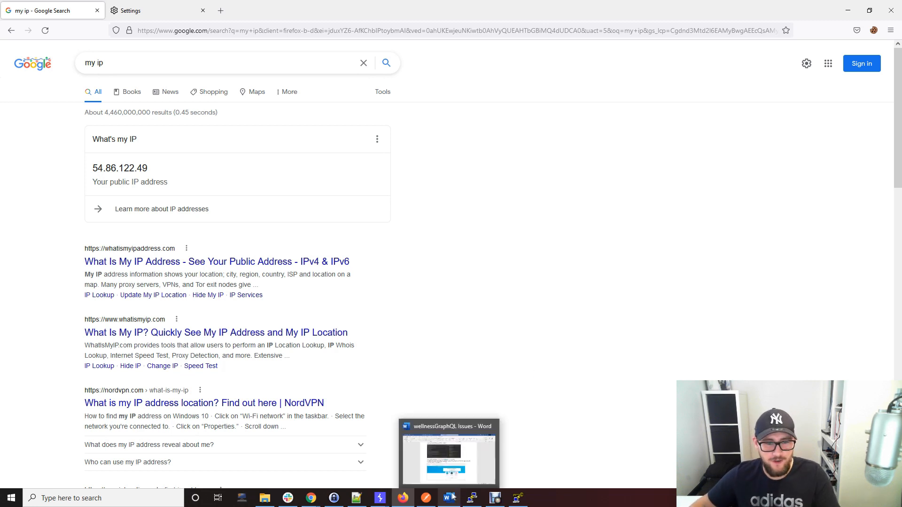
Step: In Burp Proxy > Intercept, turn interception off to forward the captured Google request
click(379, 498)
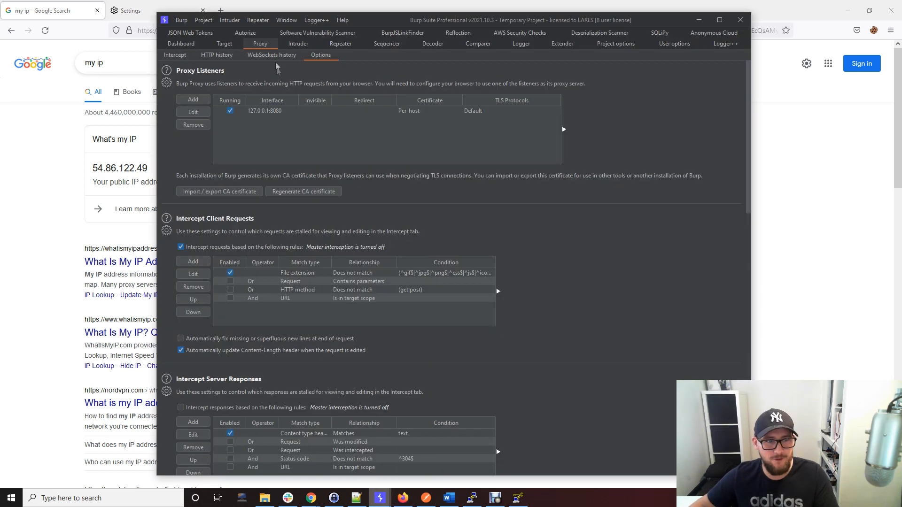
click(174, 55)
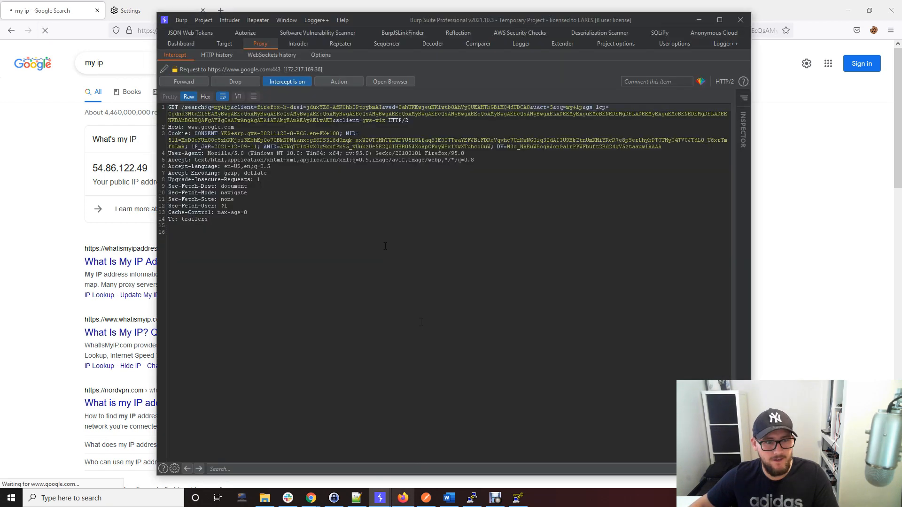
click(286, 81)
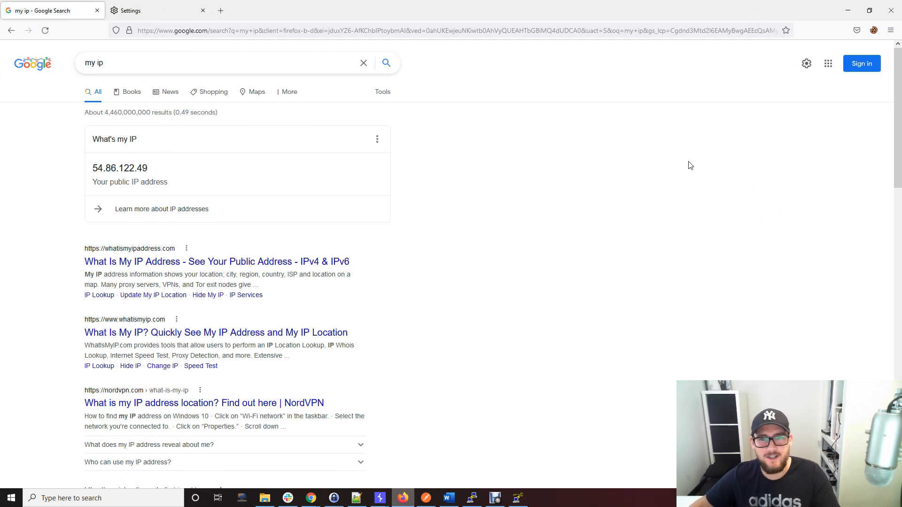
mouse_move(682, 145)
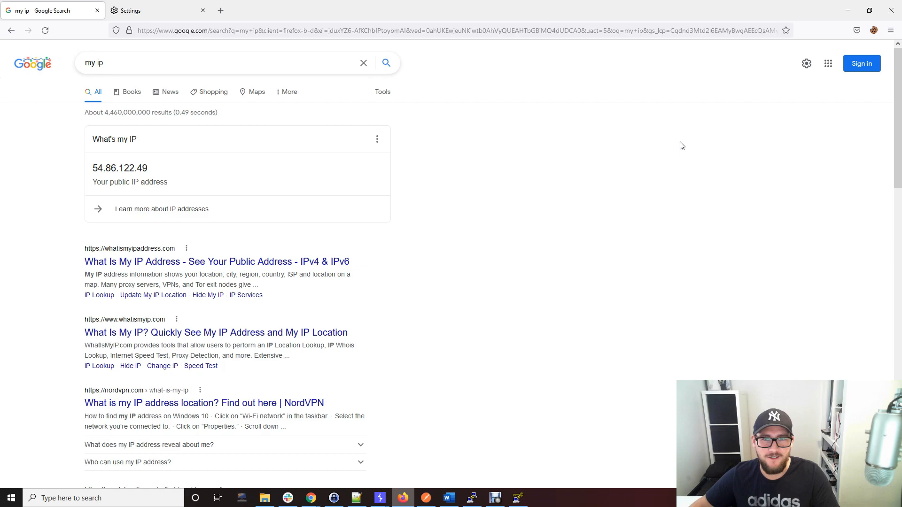